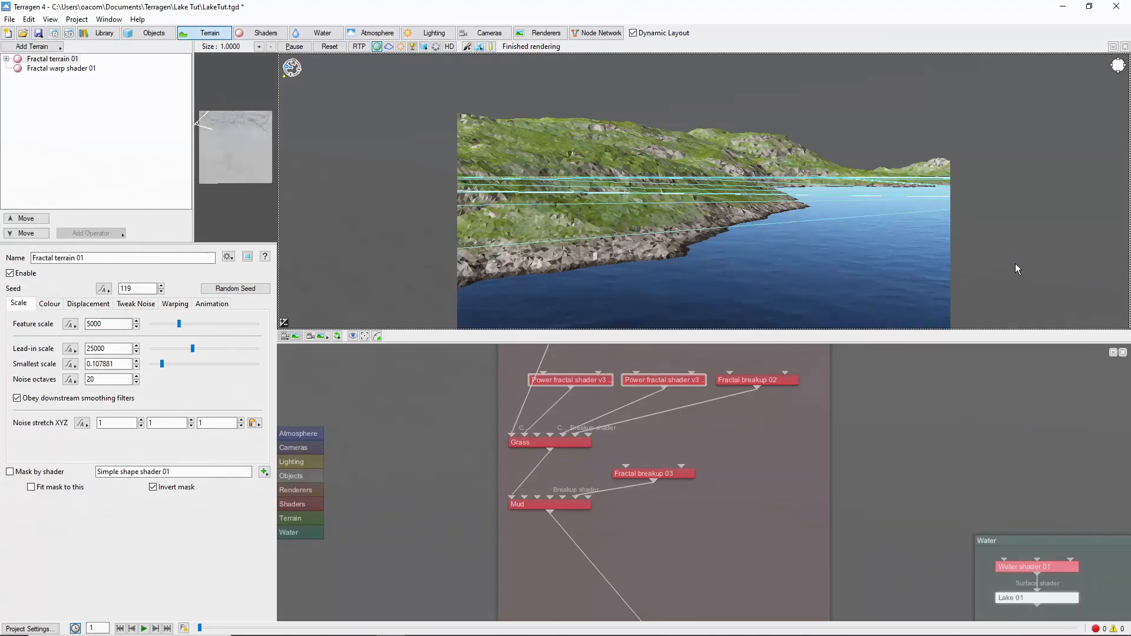
pyautogui.moveTo(663, 545)
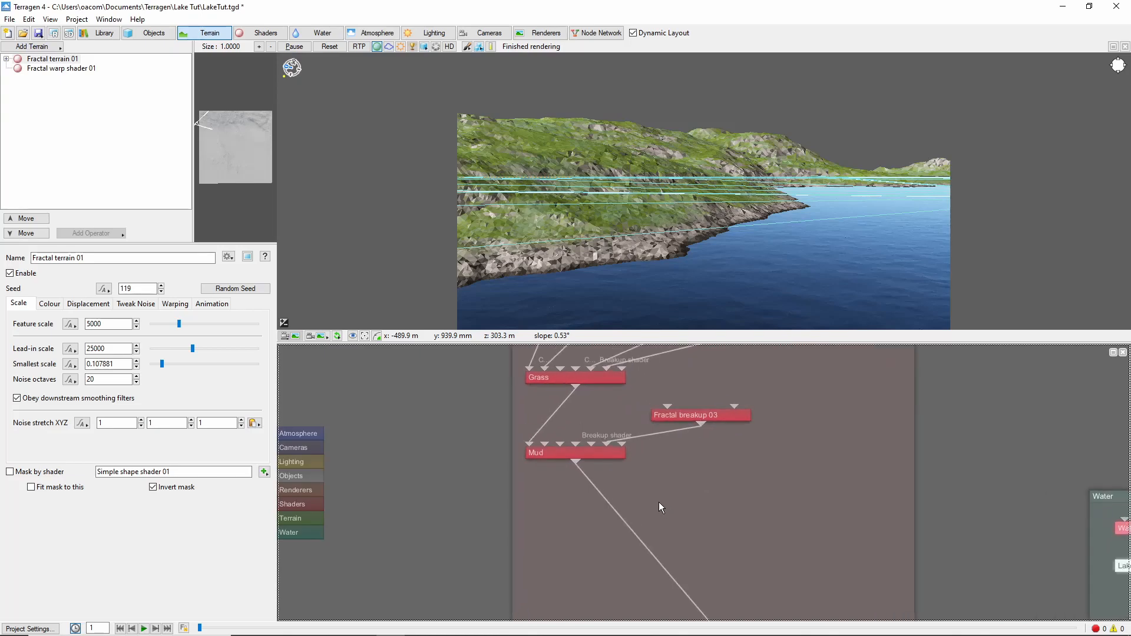
# - Add a Fake stones shader after Mud with stone scale 0.65, density 0.25, density variation 2
pyautogui.rightClick(575, 452)
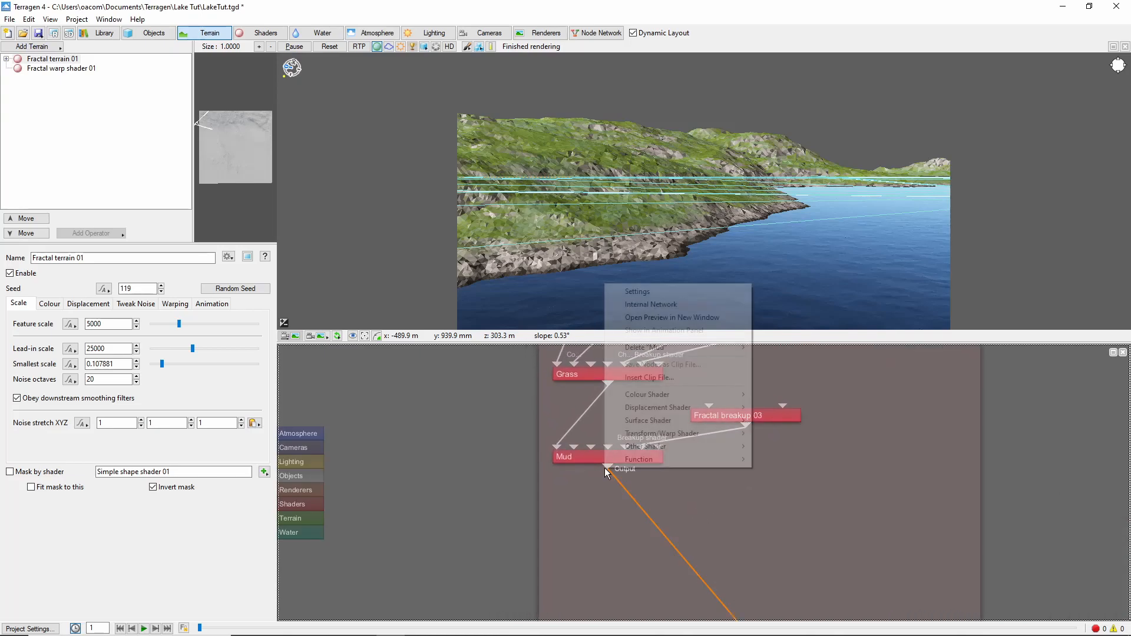
pyautogui.moveTo(656, 408)
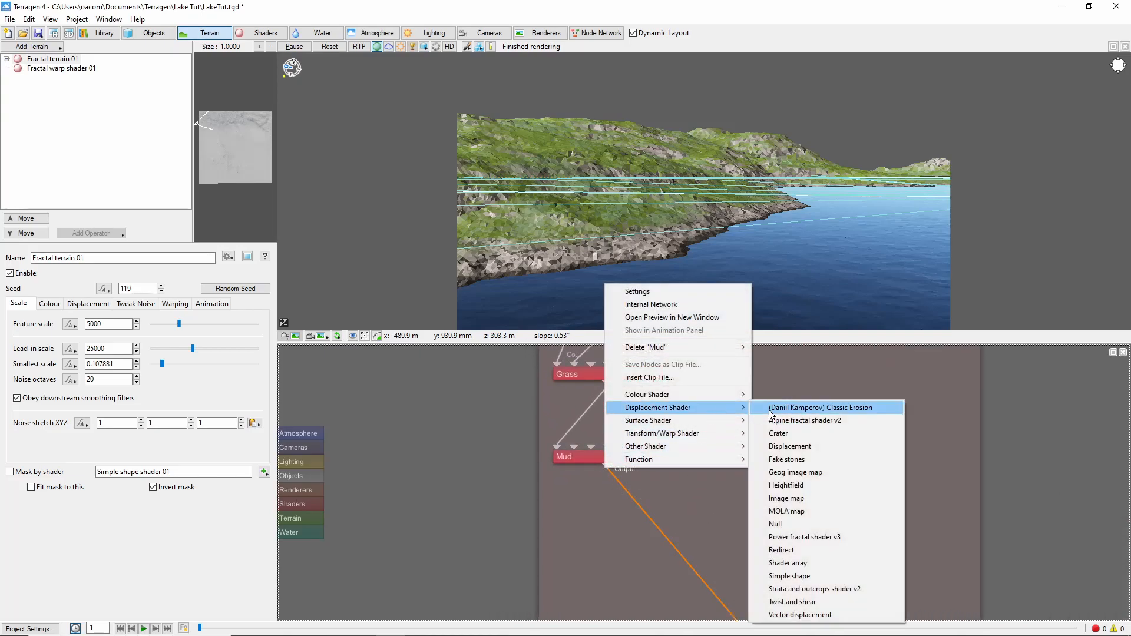
pyautogui.click(787, 460)
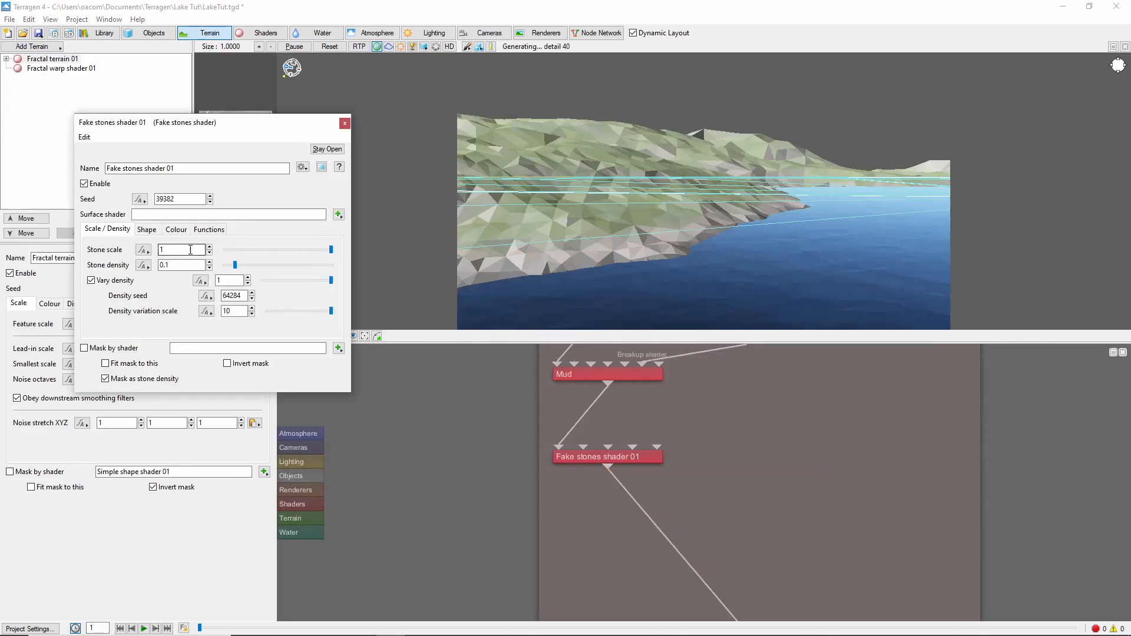
pyautogui.write('0')
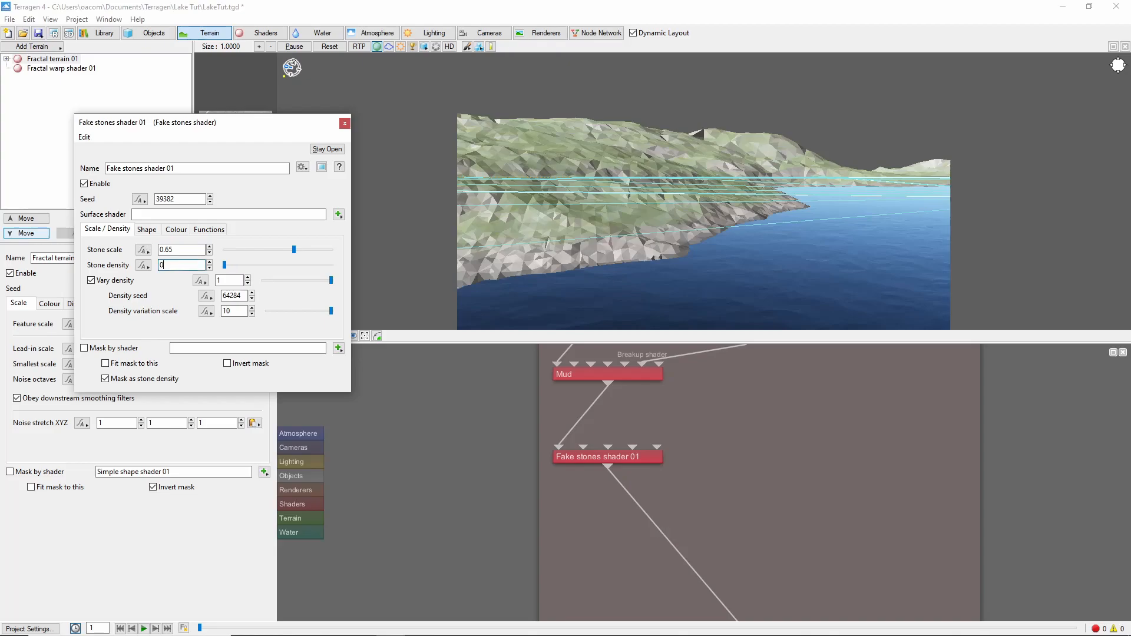
pyautogui.write('0.25')
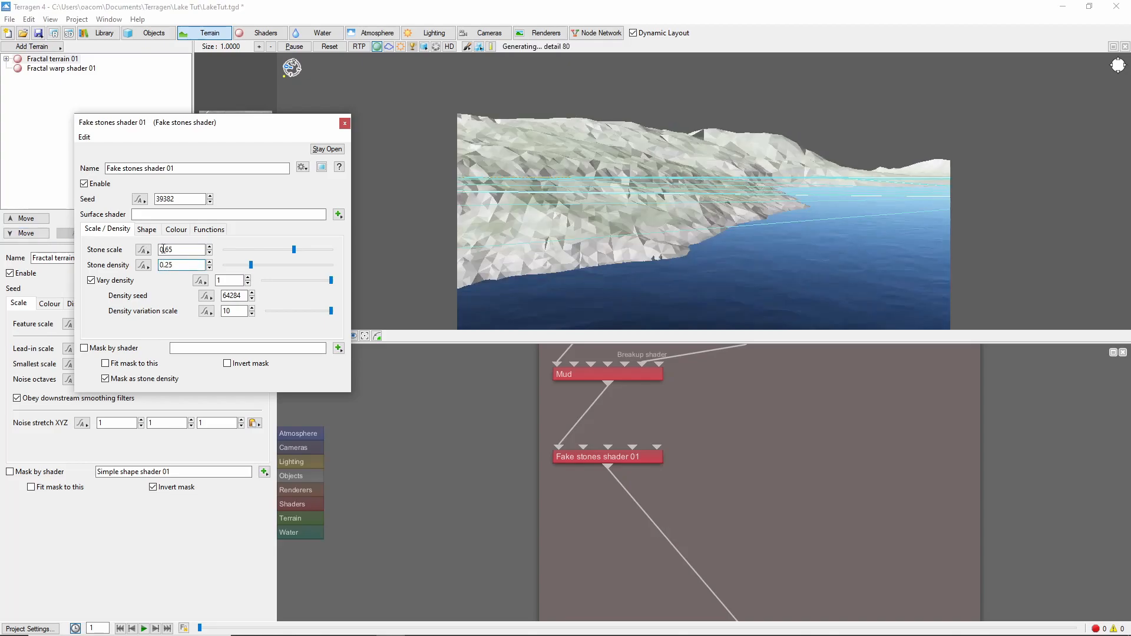
pyautogui.write('2')
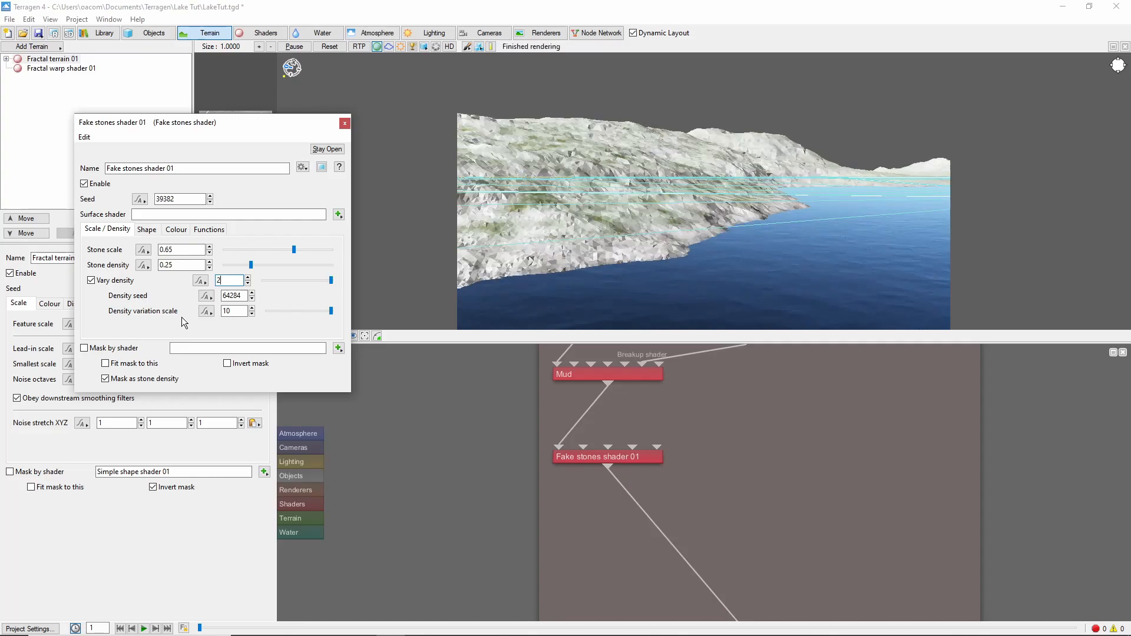
# - Lower the fake stones' diffuse colour level slightly
pyautogui.click(147, 229)
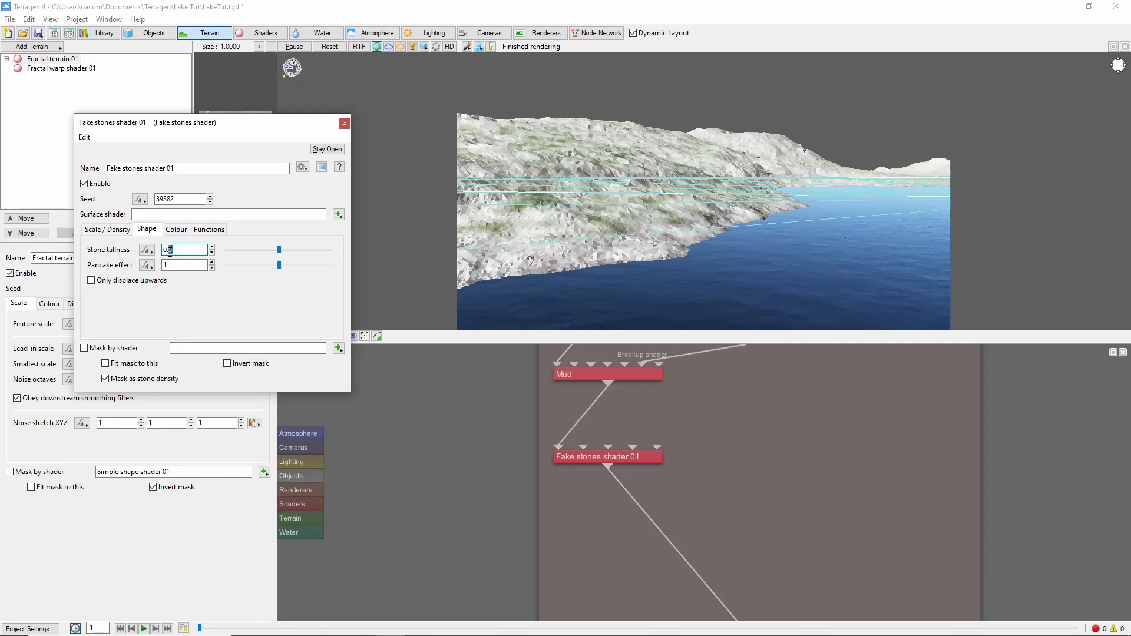
pyautogui.click(176, 229)
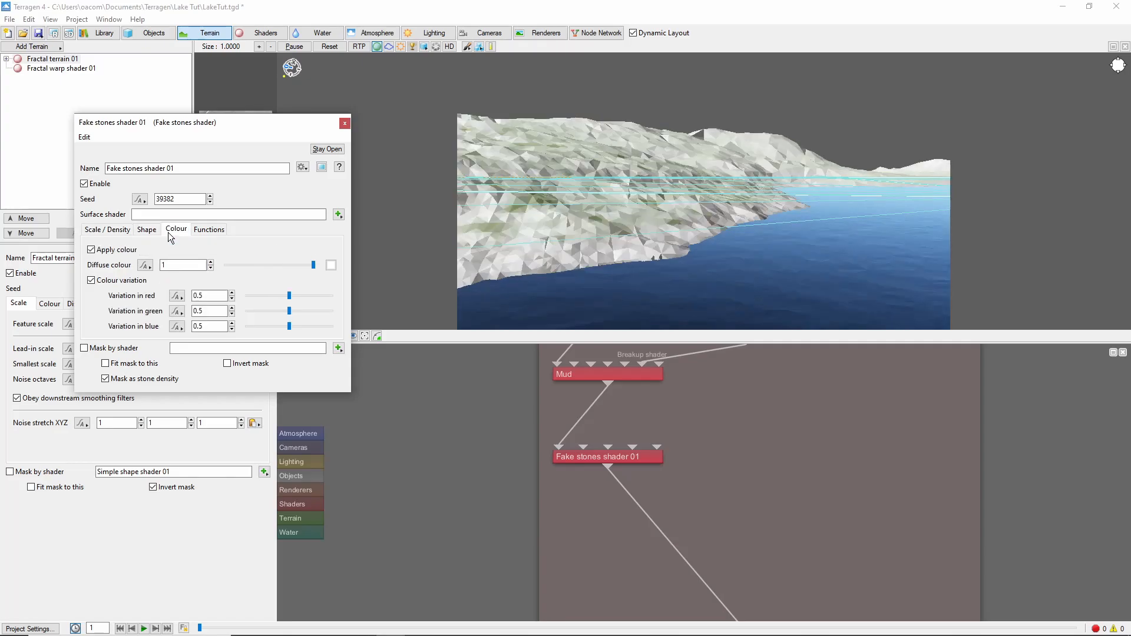
pyautogui.moveTo(312, 264); pyautogui.dragTo(280, 264)
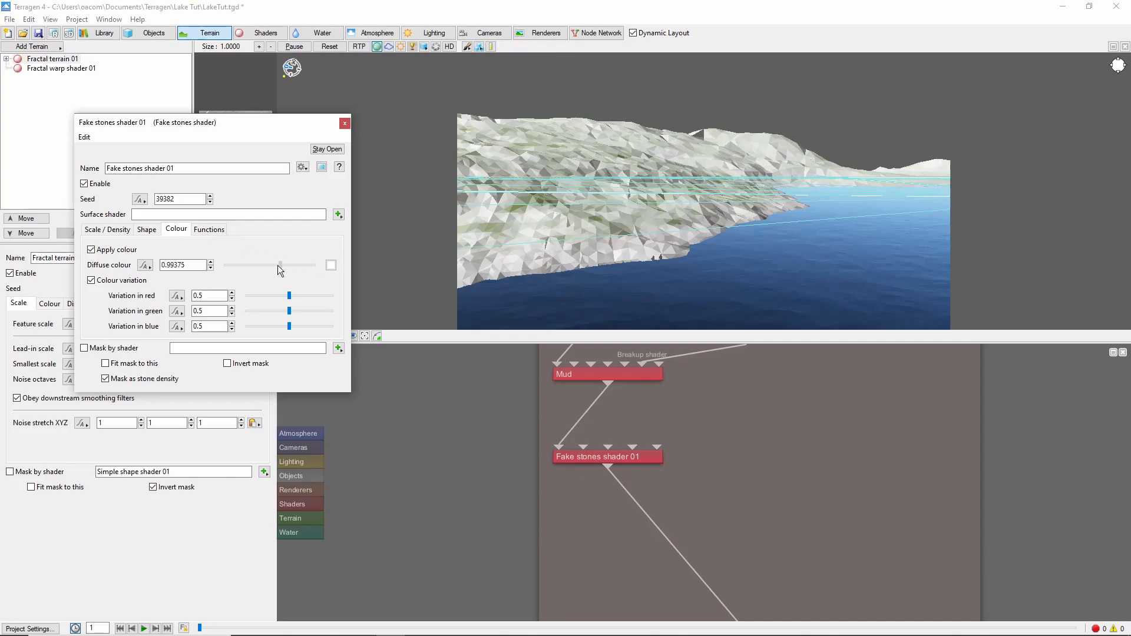
pyautogui.moveTo(281, 265); pyautogui.dragTo(231, 264)
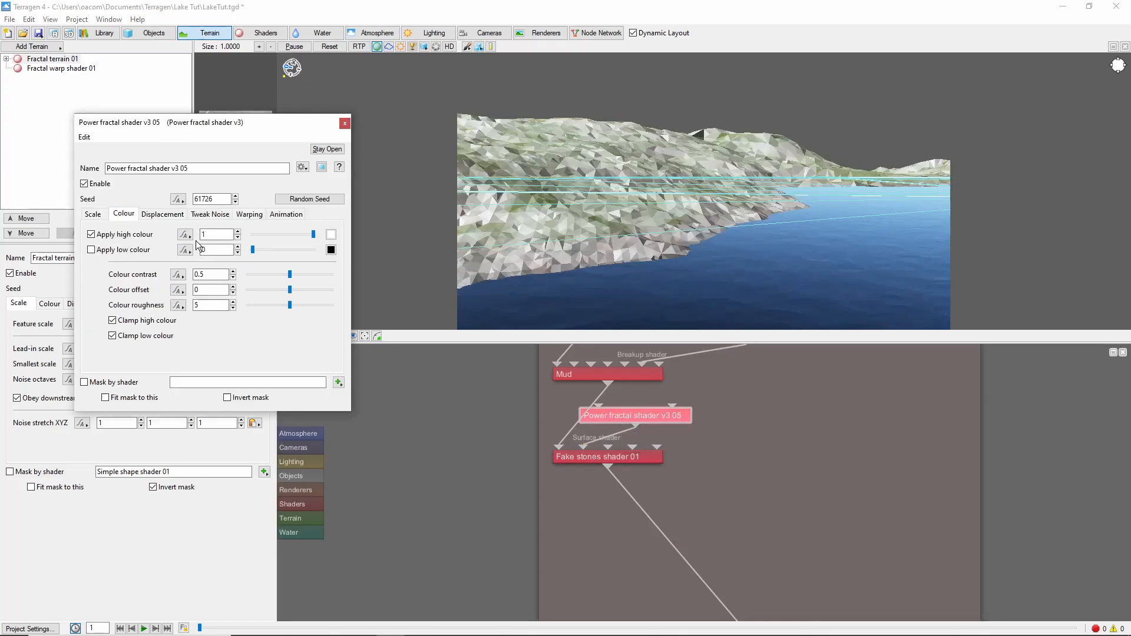
# - Set the Power fractal shader's high colour to 0.1 and close its settings
pyautogui.write('0.1')
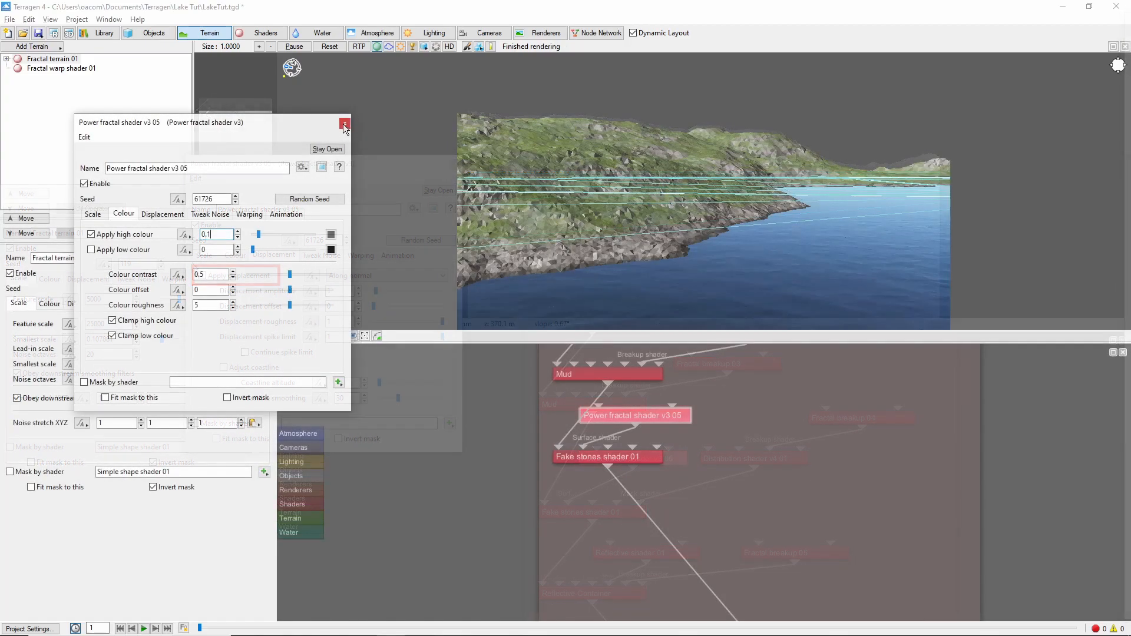
pyautogui.click(345, 123)
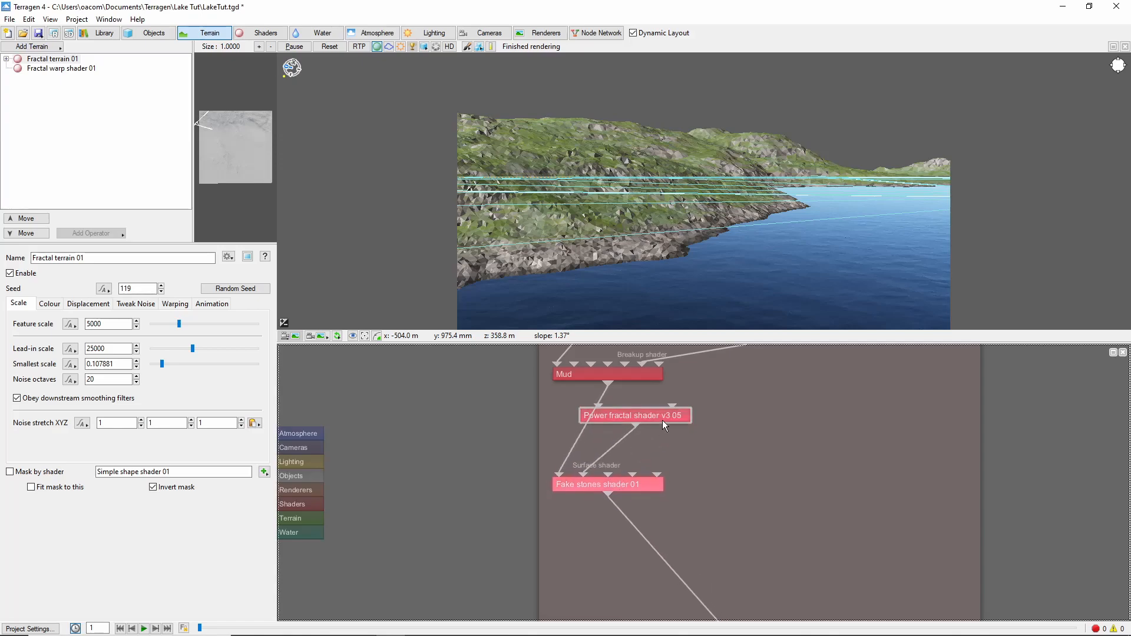
# - Limit Distribution shader v4 01 to altitudes -8 to 5.6, measured along Y
pyautogui.moveTo(633, 415); pyautogui.dragTo(648, 428)
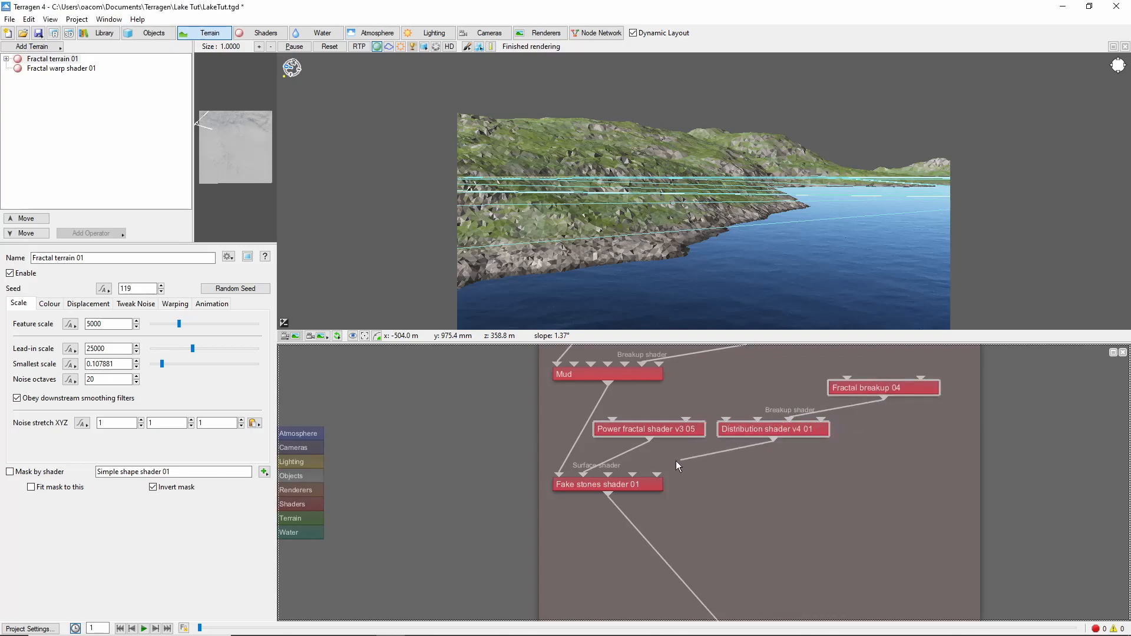
pyautogui.doubleClick(772, 428)
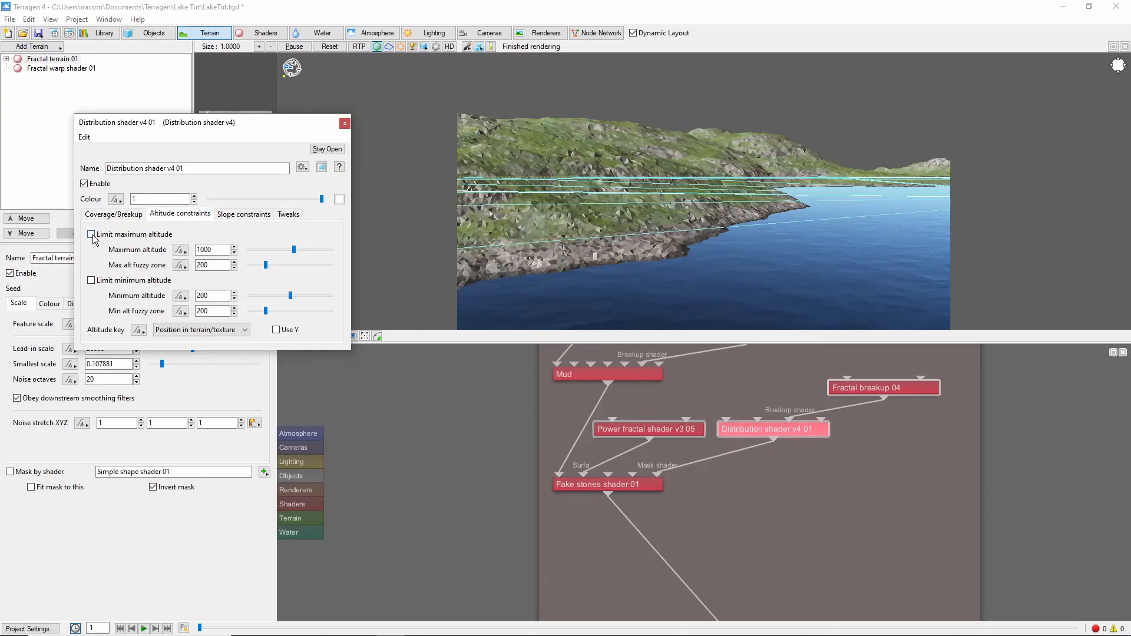
pyautogui.click(91, 234)
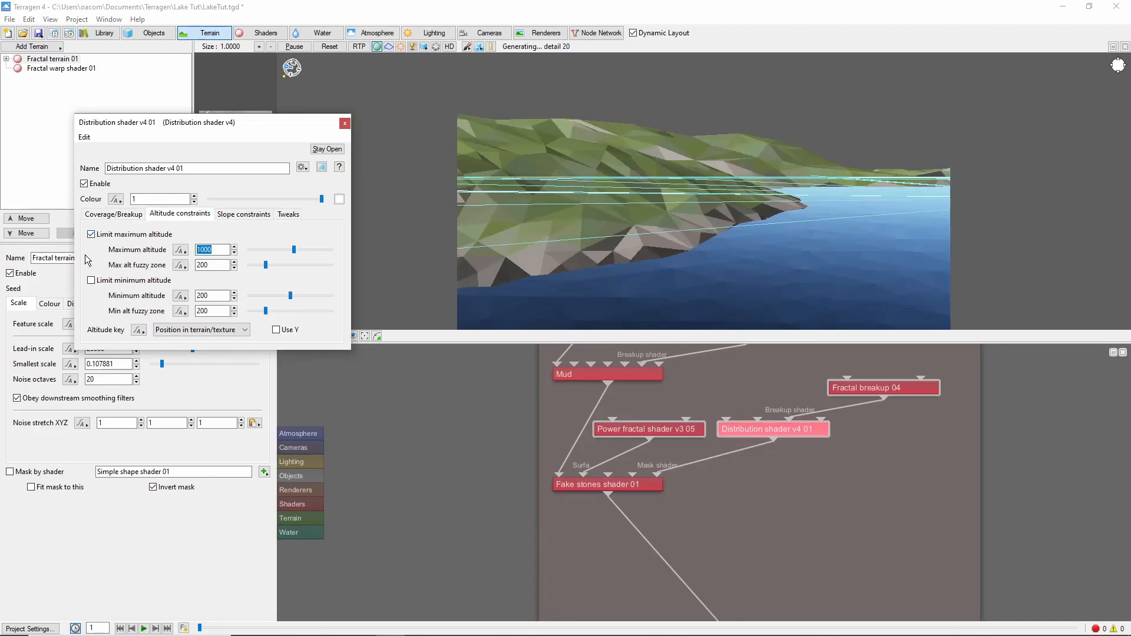
pyautogui.write('5.6')
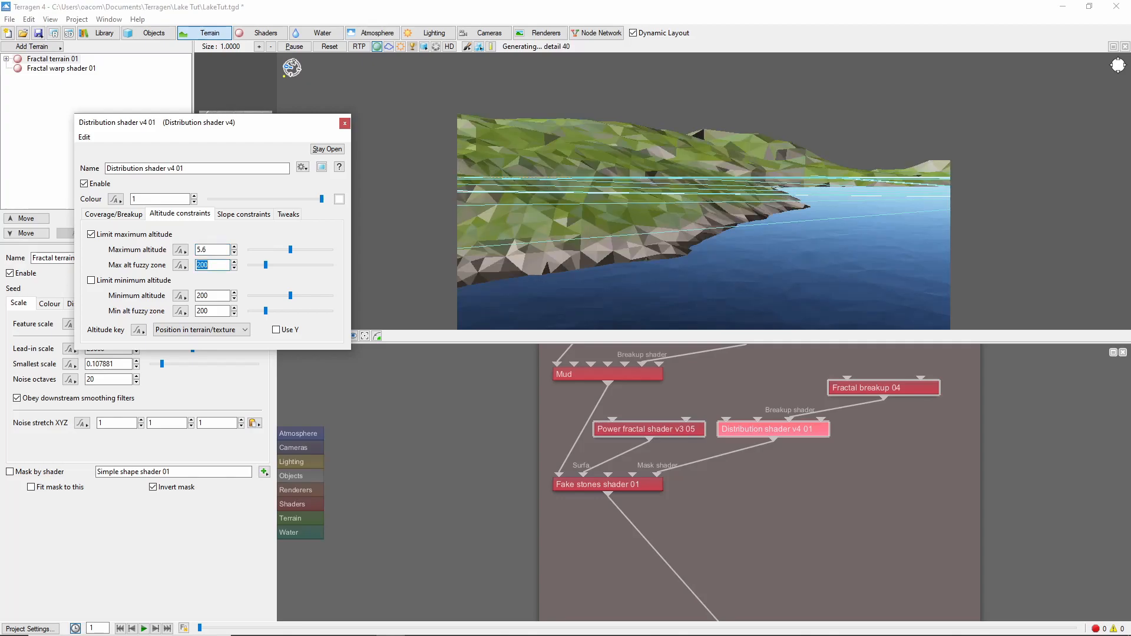
pyautogui.write('2')
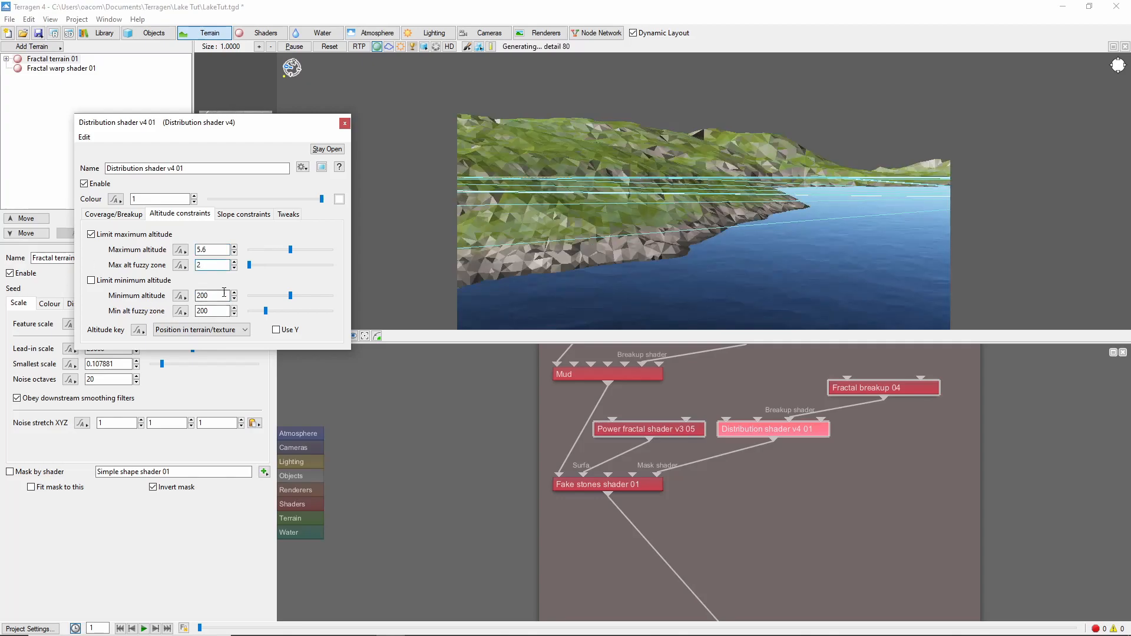
pyautogui.click(90, 280)
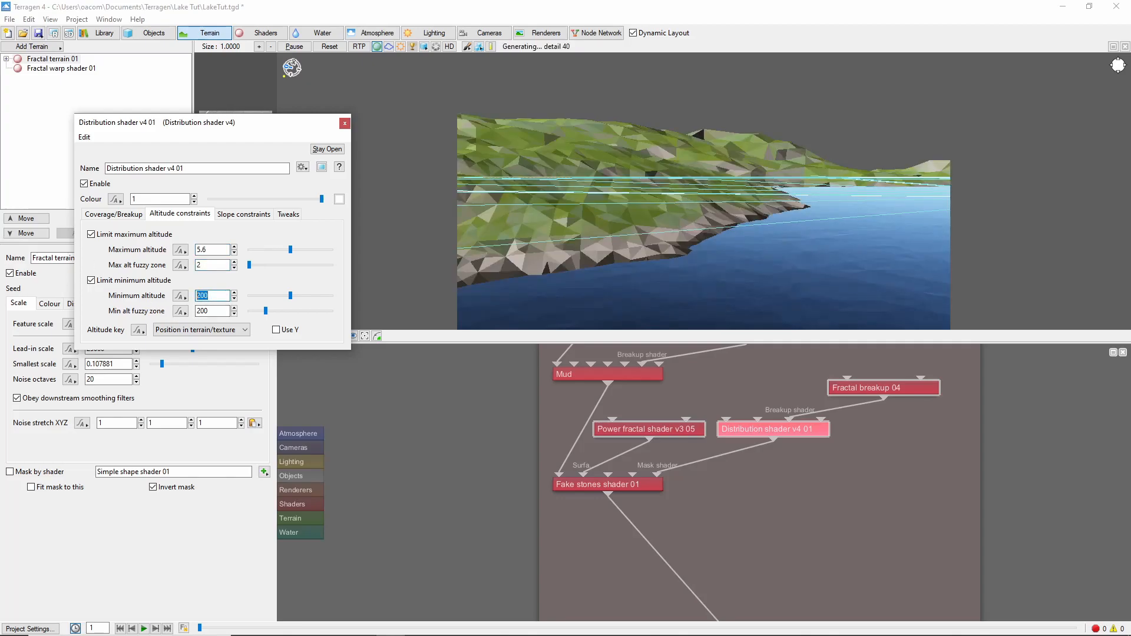
pyautogui.write('-8')
pyautogui.click(212, 310)
pyautogui.write('5')
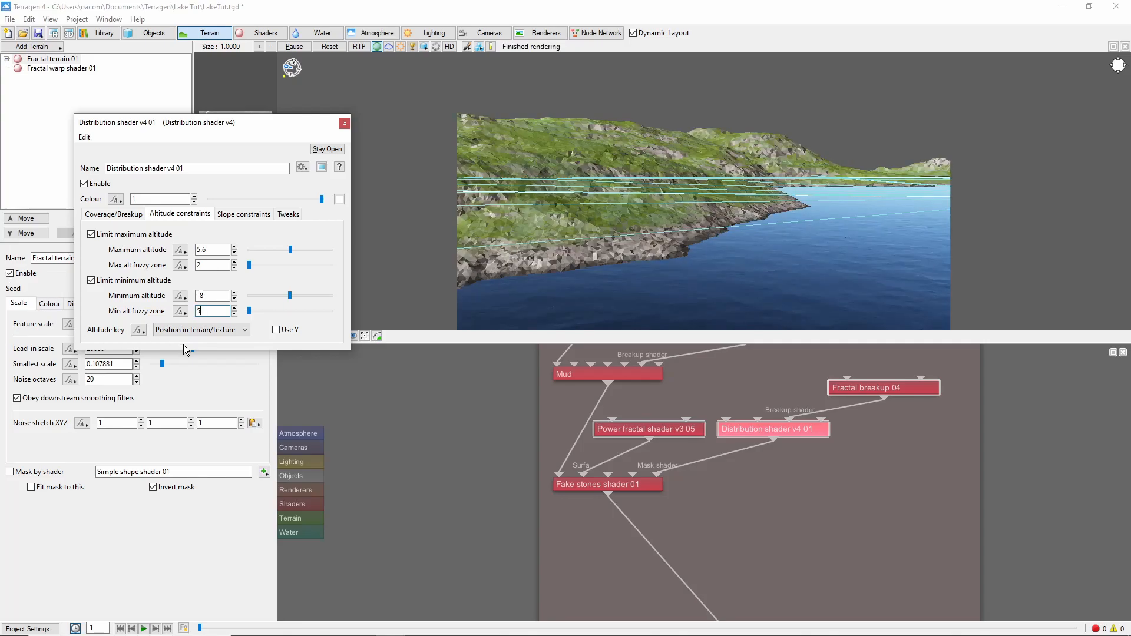
pyautogui.click(276, 329)
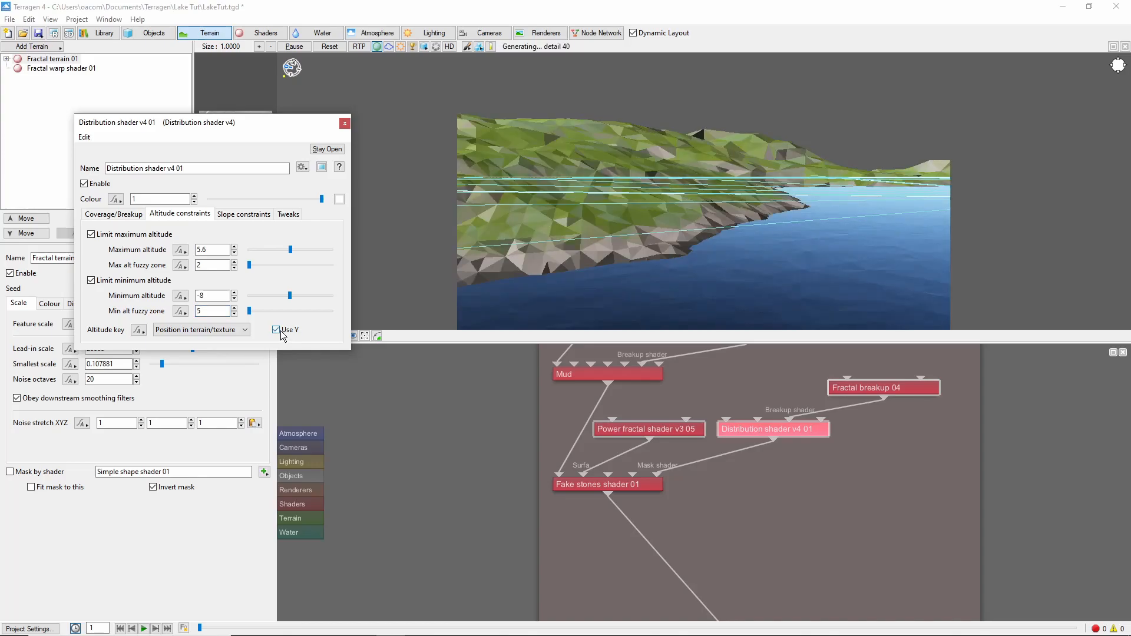
pyautogui.click(345, 122)
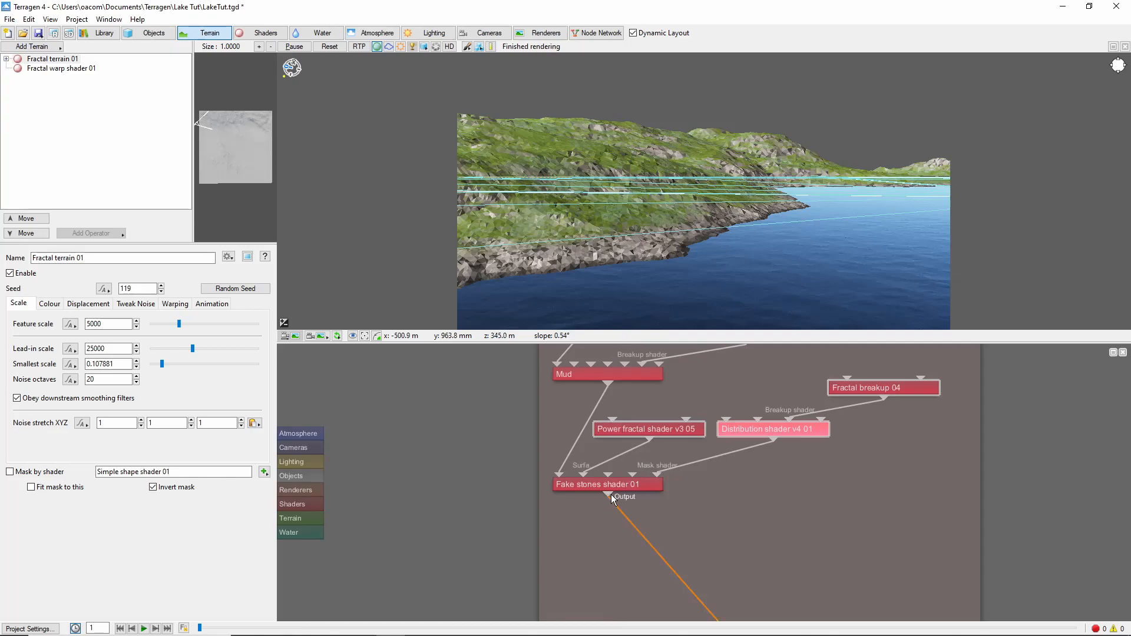
# - Add a non-colouring surface layer named 'Reflective Container' after the fake stones
pyautogui.rightClick(617, 498)
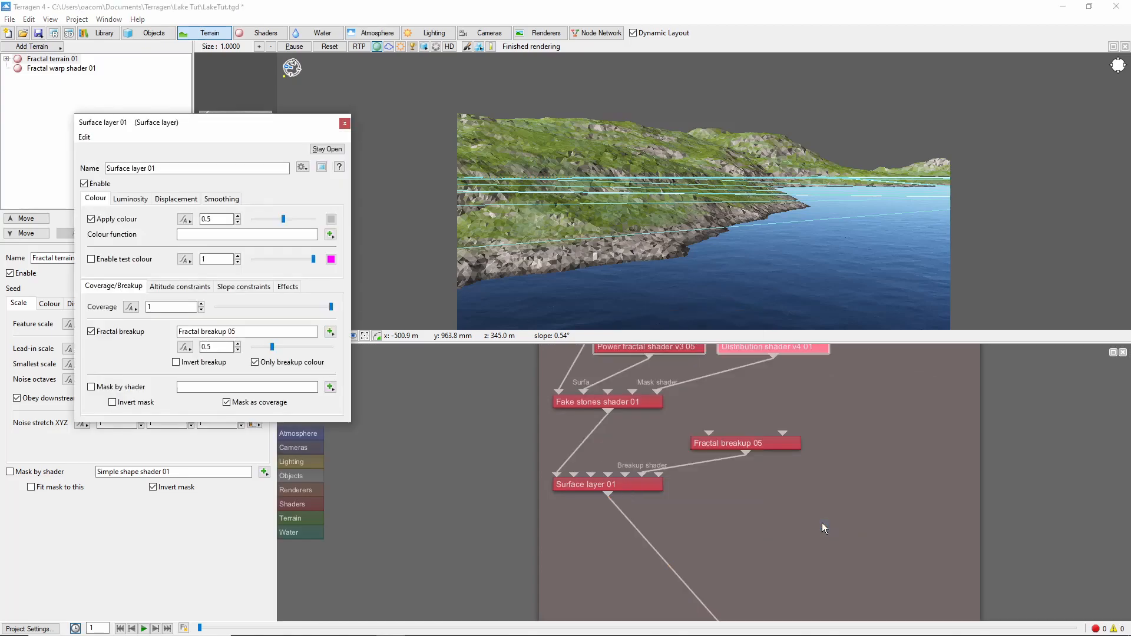
pyautogui.click(90, 219)
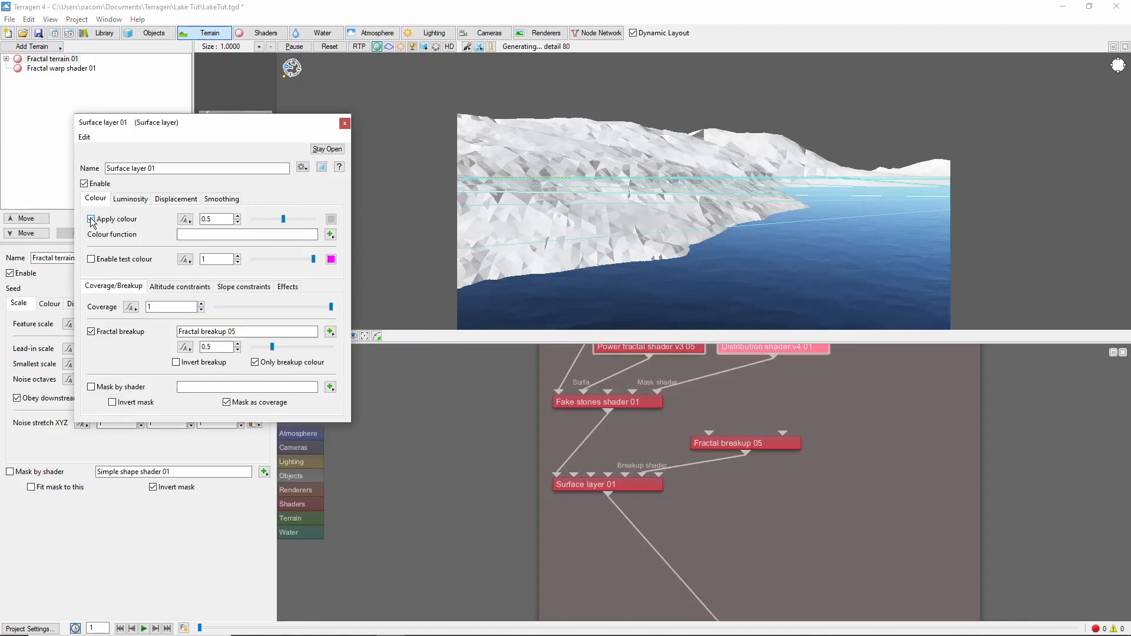
pyautogui.click(91, 219)
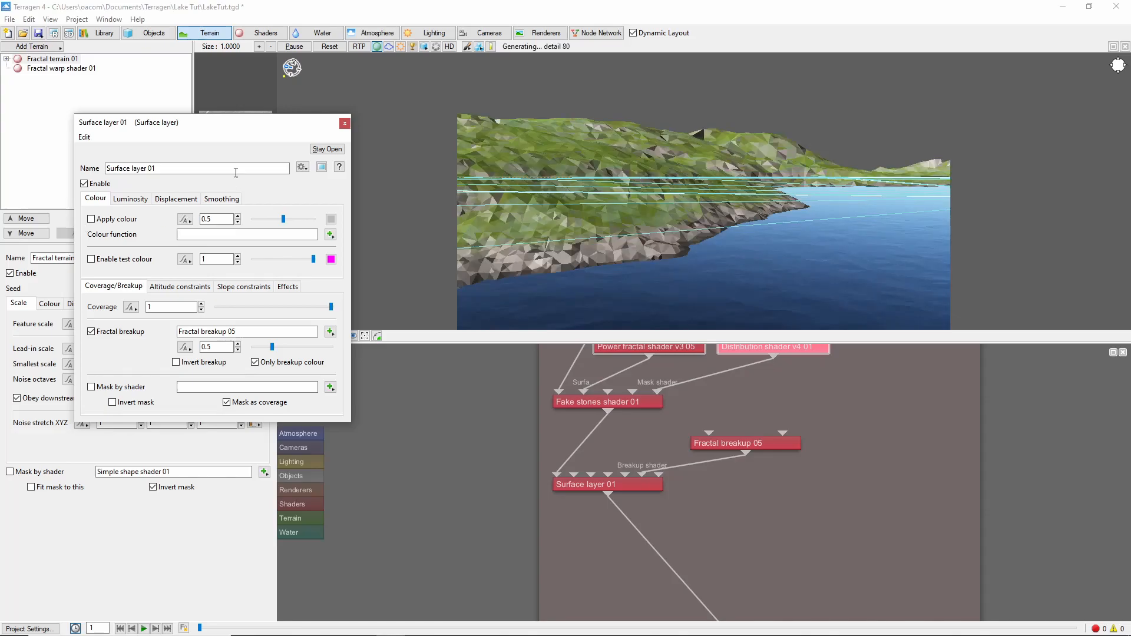
pyautogui.write('Relcti')
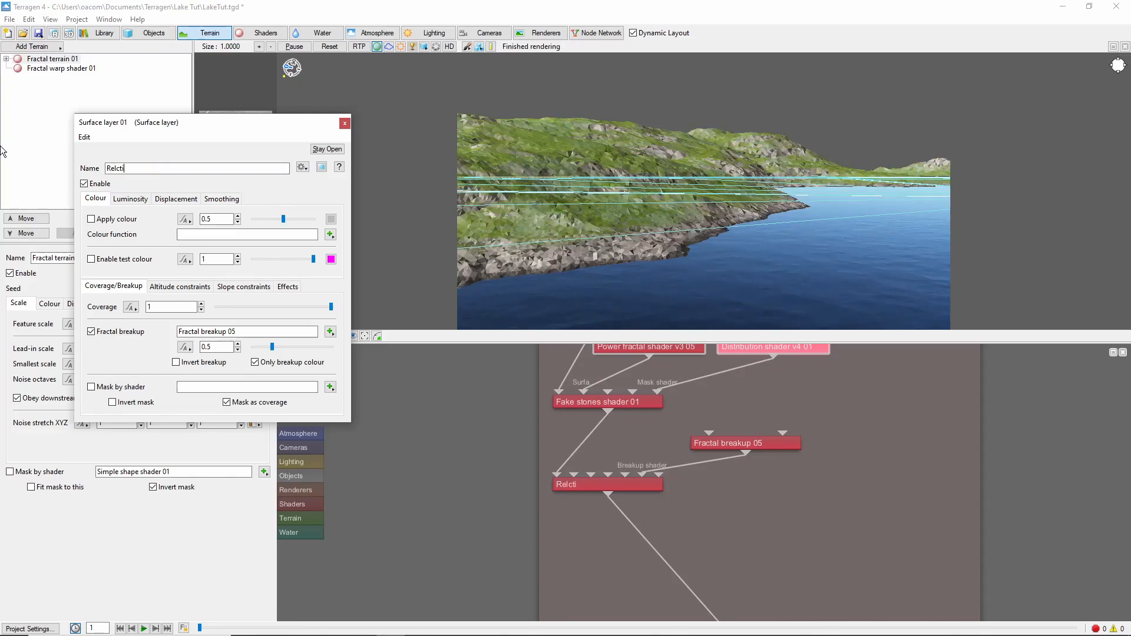
pyautogui.write('eflective Contain')
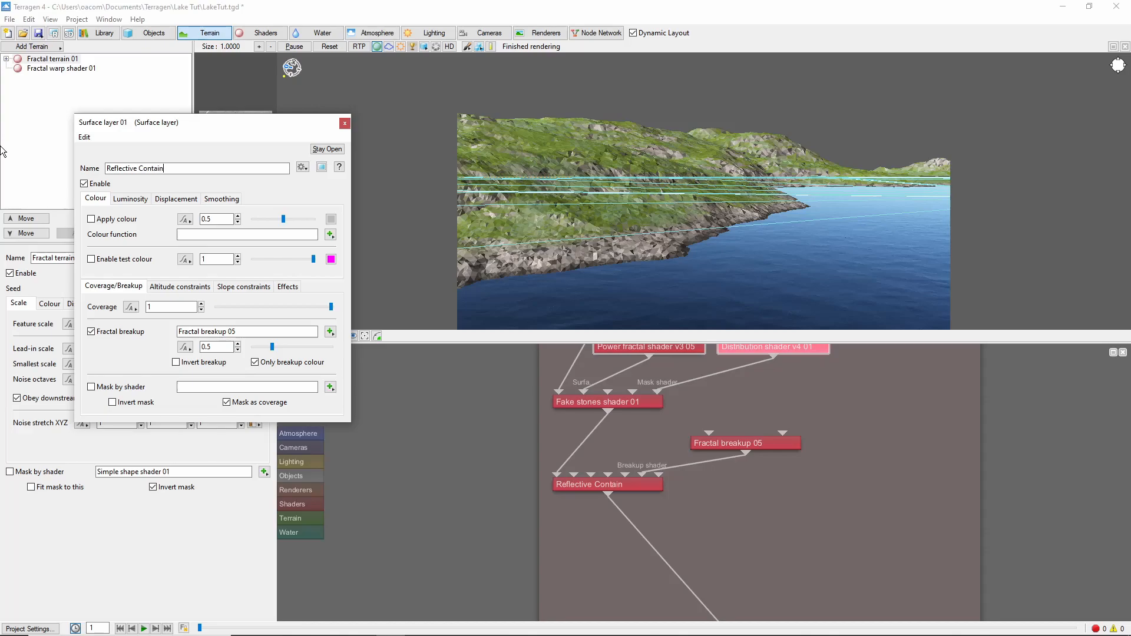
# - Enable the layer's altitude limits of -5 to 1.5, keyed by final position
pyautogui.click(179, 286)
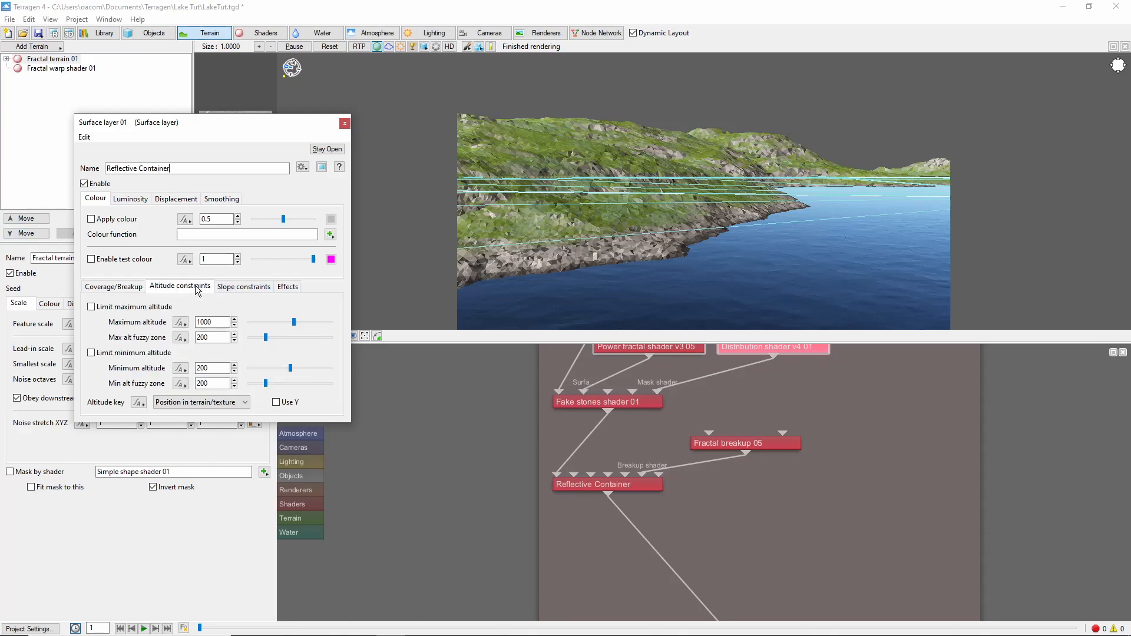
pyautogui.click(90, 306)
pyautogui.write('1.5')
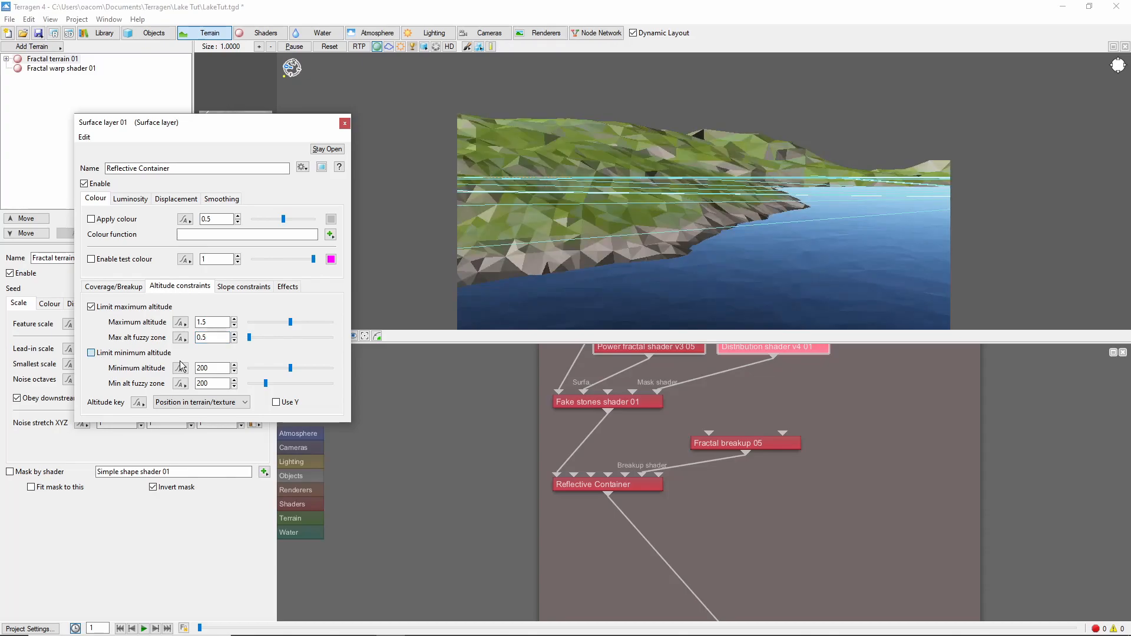
pyautogui.click(92, 353)
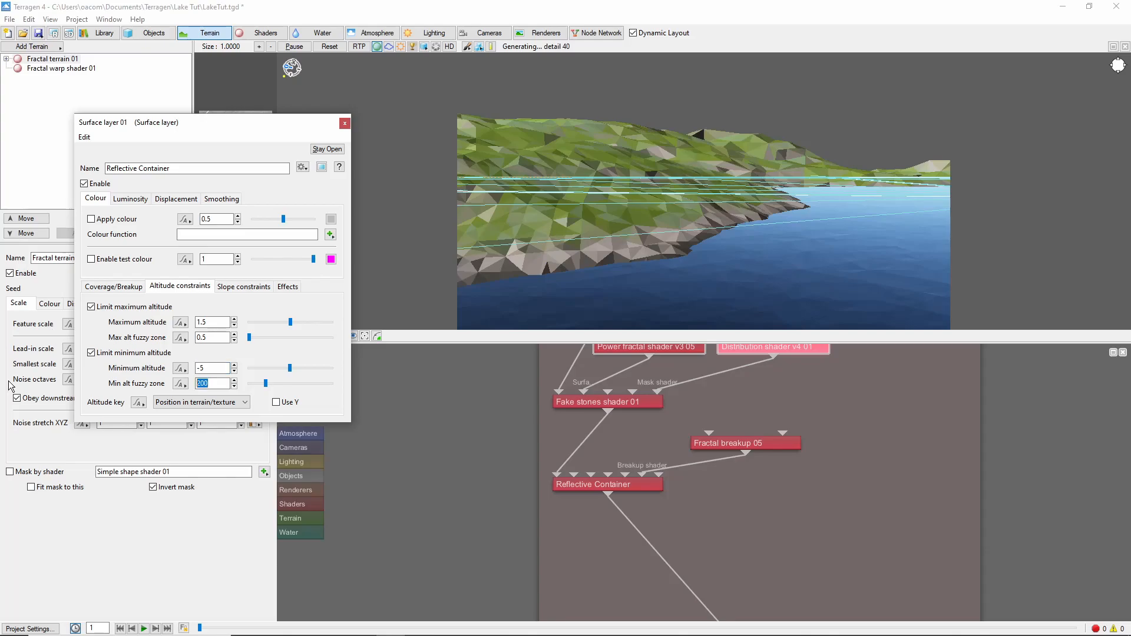
pyautogui.write('0.5')
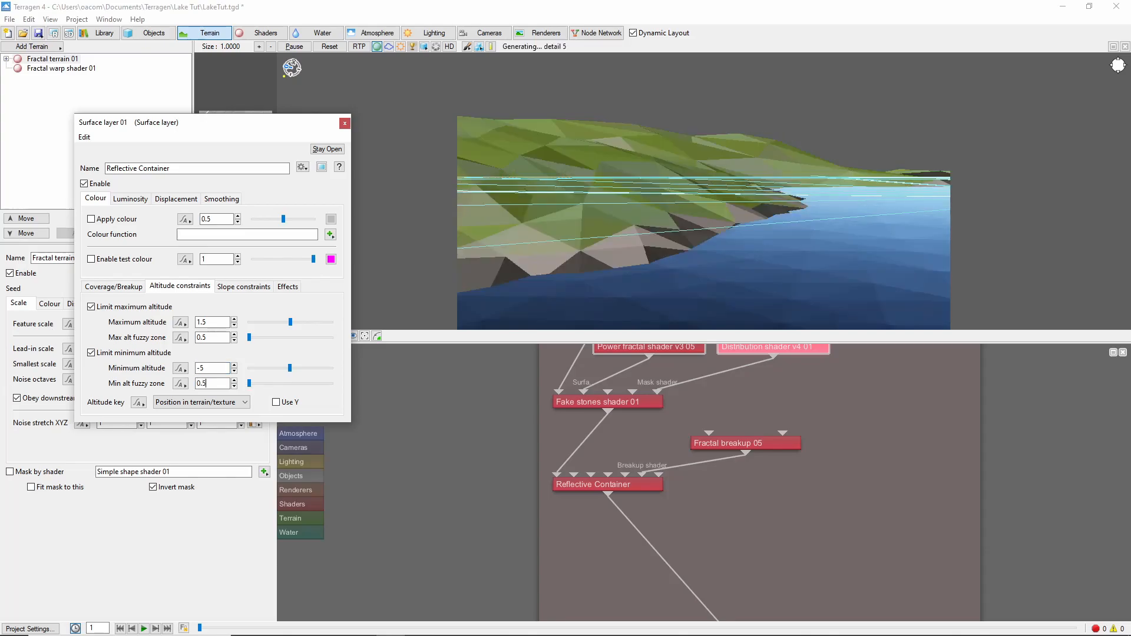
pyautogui.click(201, 401)
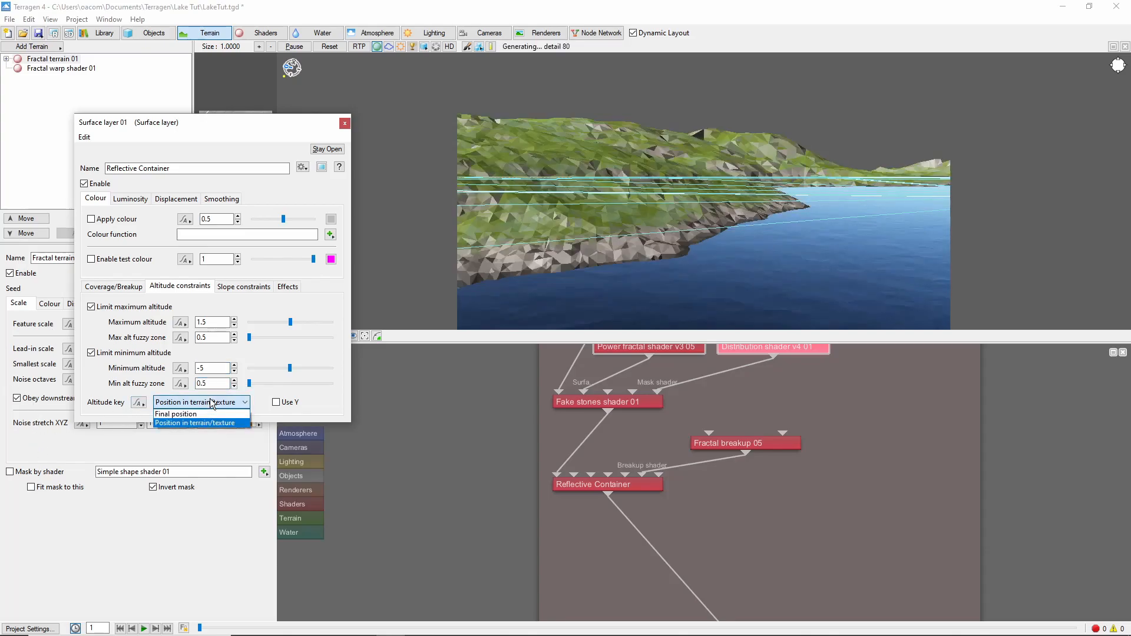
pyautogui.click(174, 413)
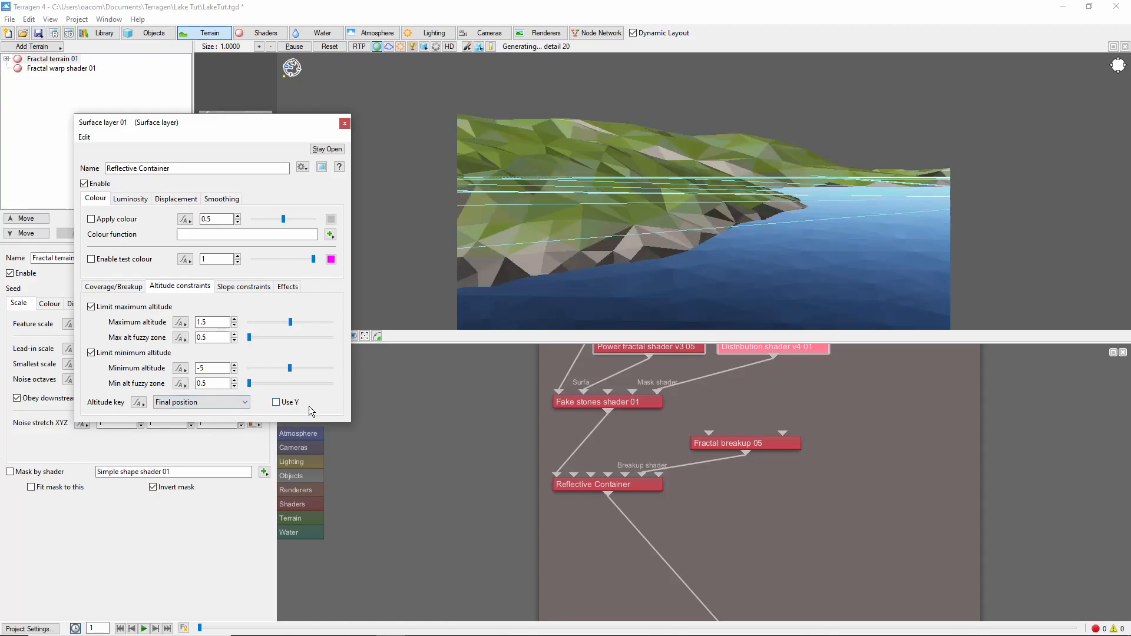
pyautogui.click(277, 401)
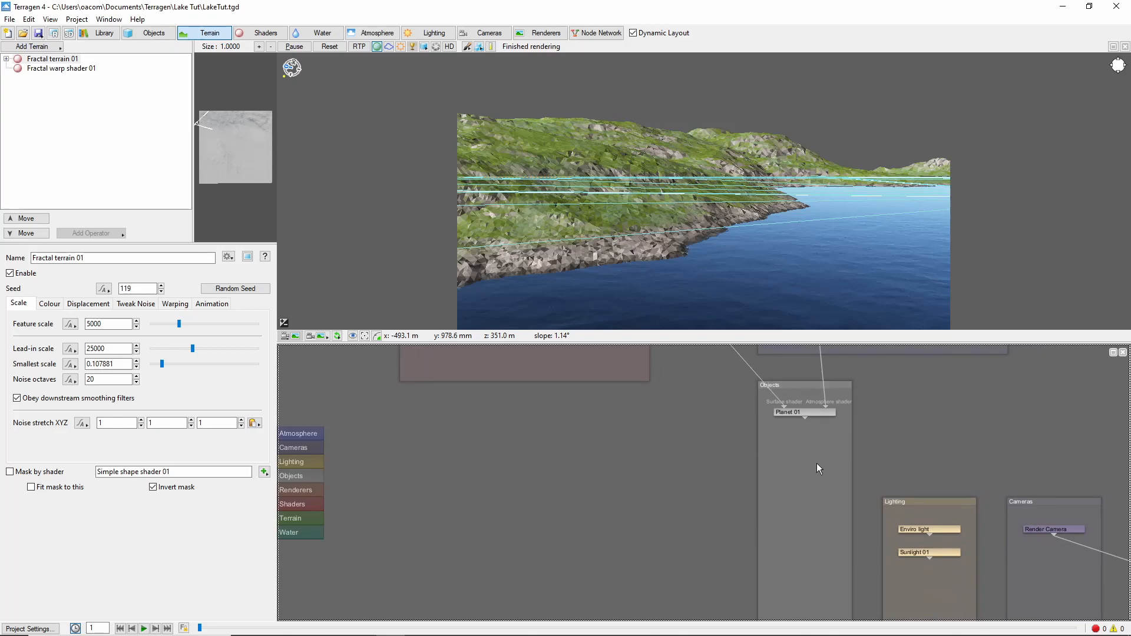
pyautogui.moveTo(436, 87)
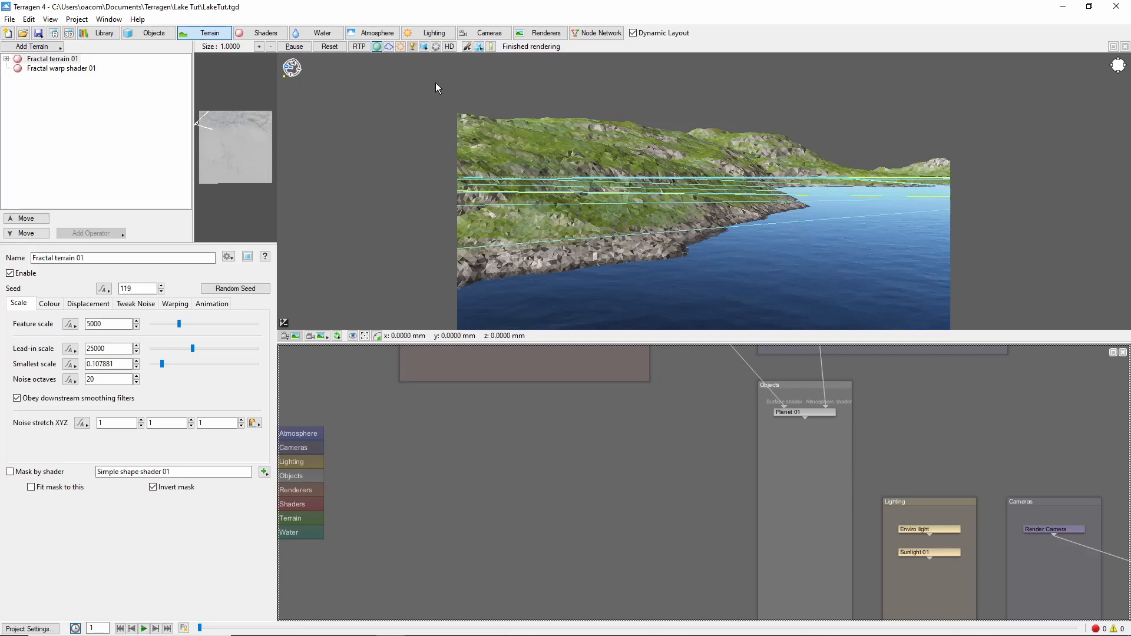
# - Load Grass01_1.tgo from file as a new object population
pyautogui.click(153, 33)
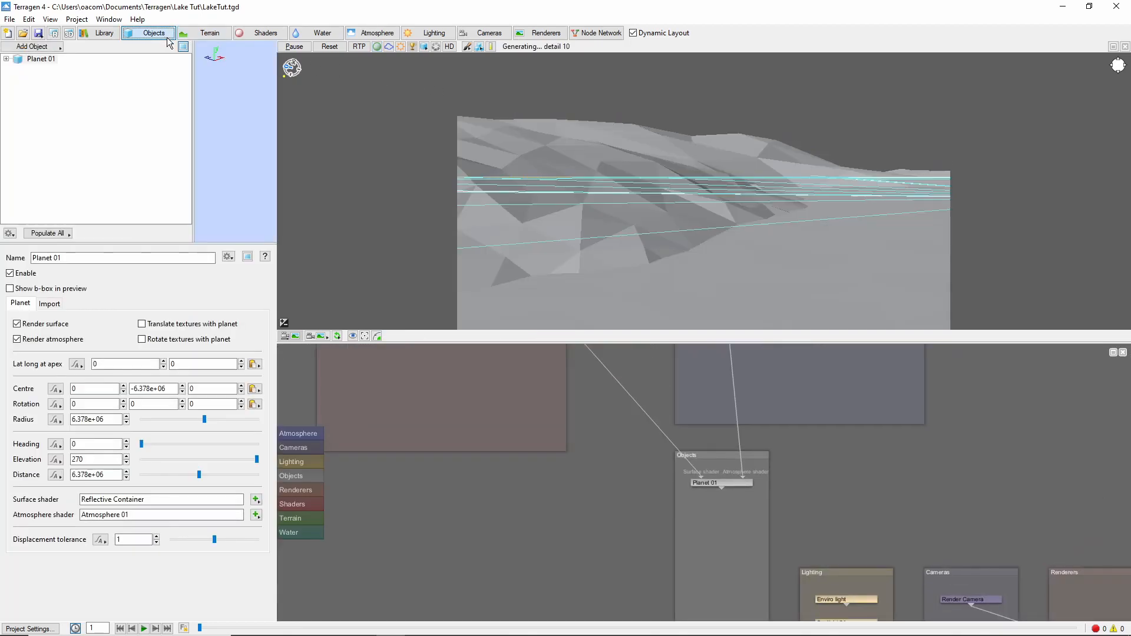
pyautogui.click(31, 46)
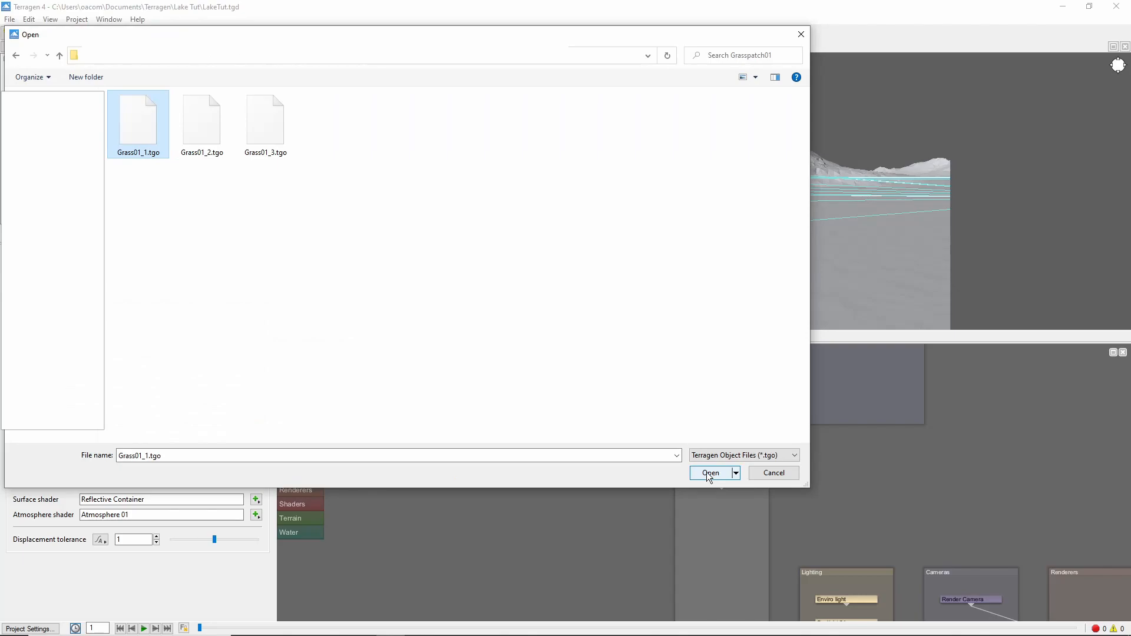
pyautogui.click(709, 472)
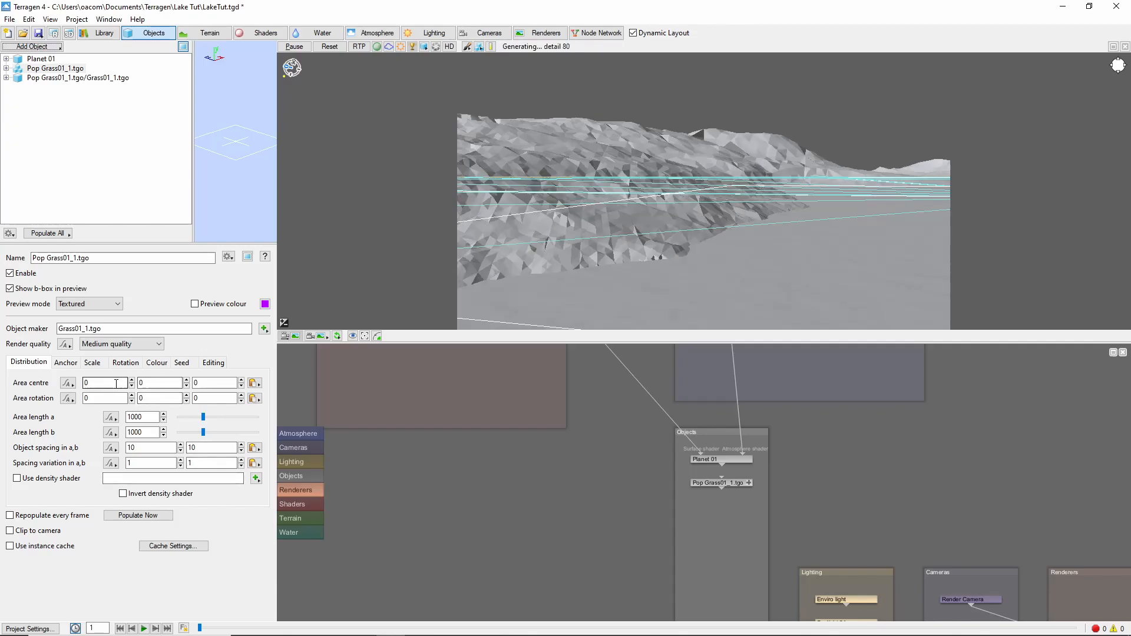
# - Enter area centre -293, 5.3, 363 and area lengths 500 by 150
pyautogui.write('-293')
pyautogui.click(216, 382)
pyautogui.write('363')
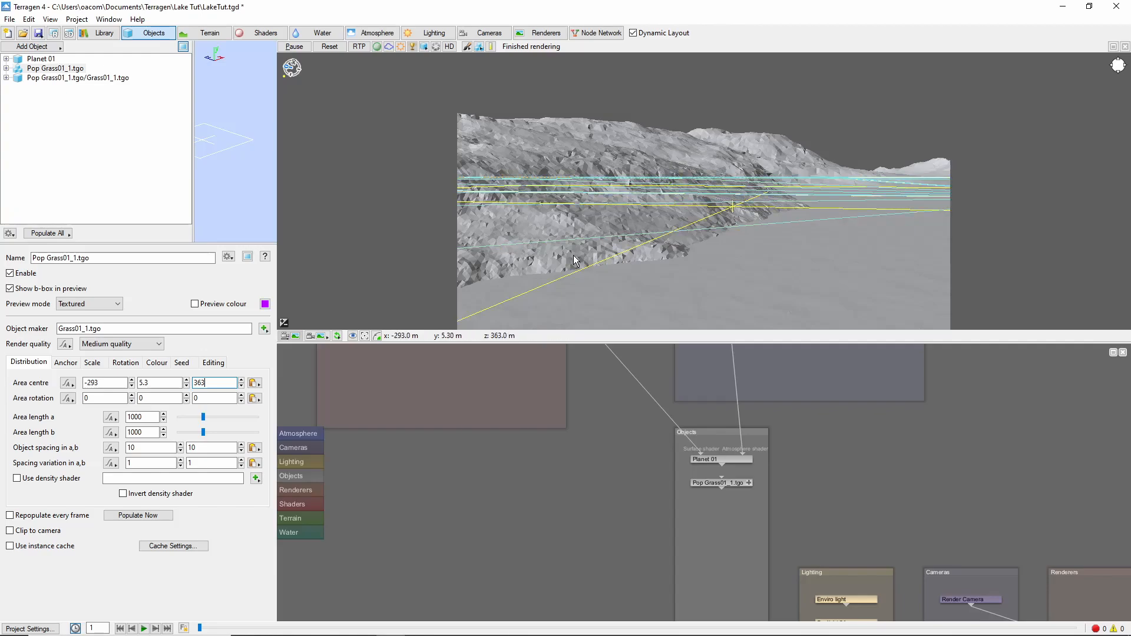
pyautogui.moveTo(574, 259)
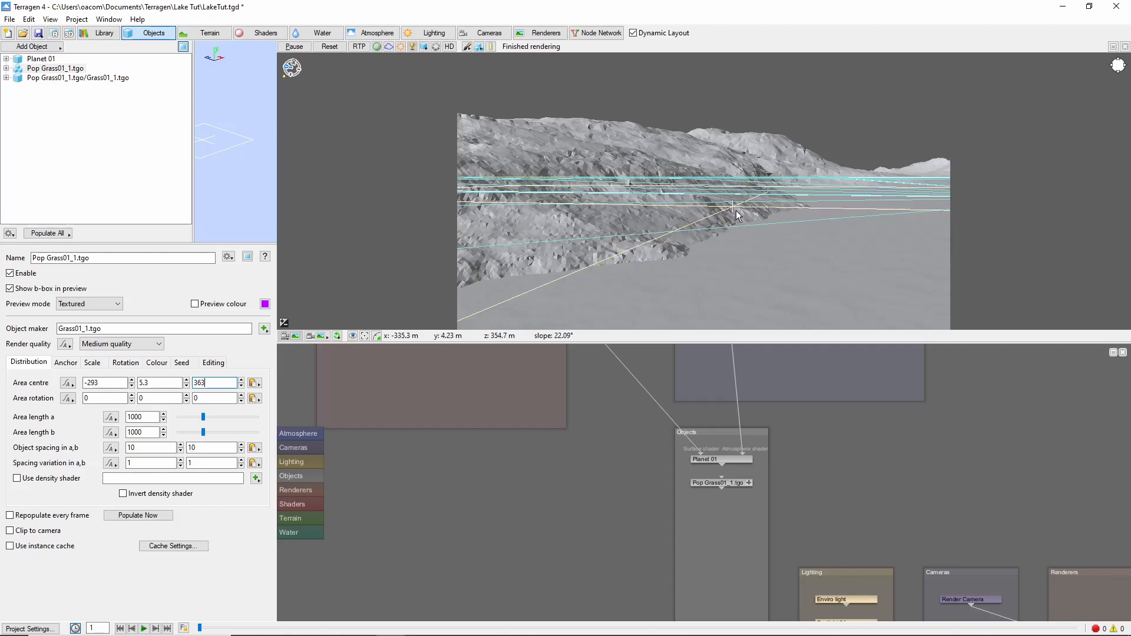
pyautogui.moveTo(541, 230)
pyautogui.write('500')
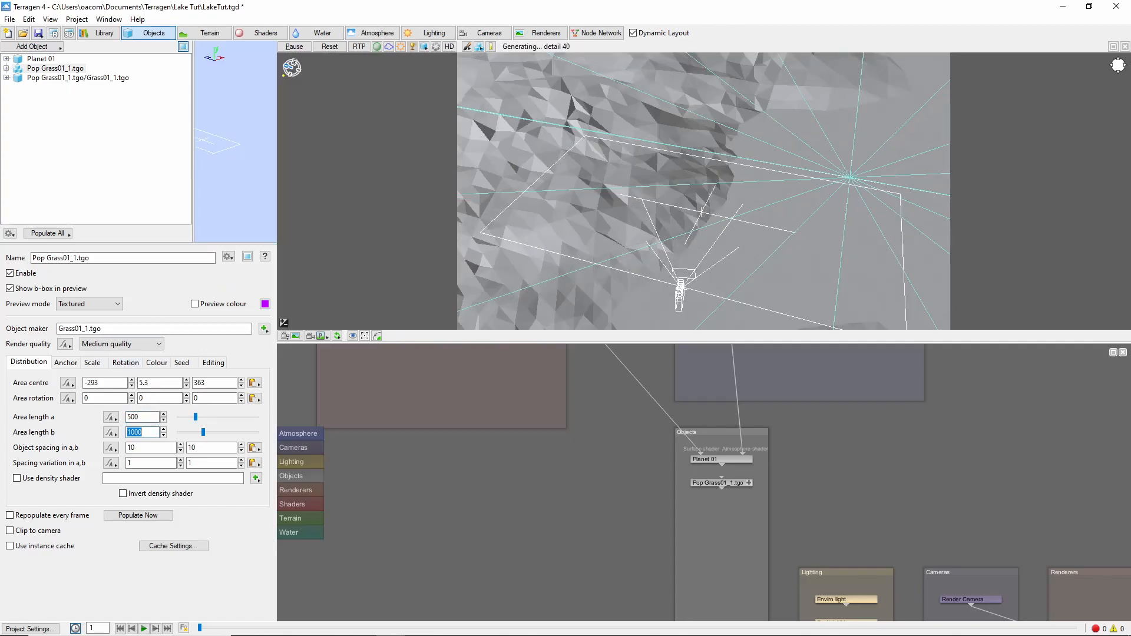
pyautogui.write('150')
pyautogui.click(212, 448)
pyautogui.write('0.2')
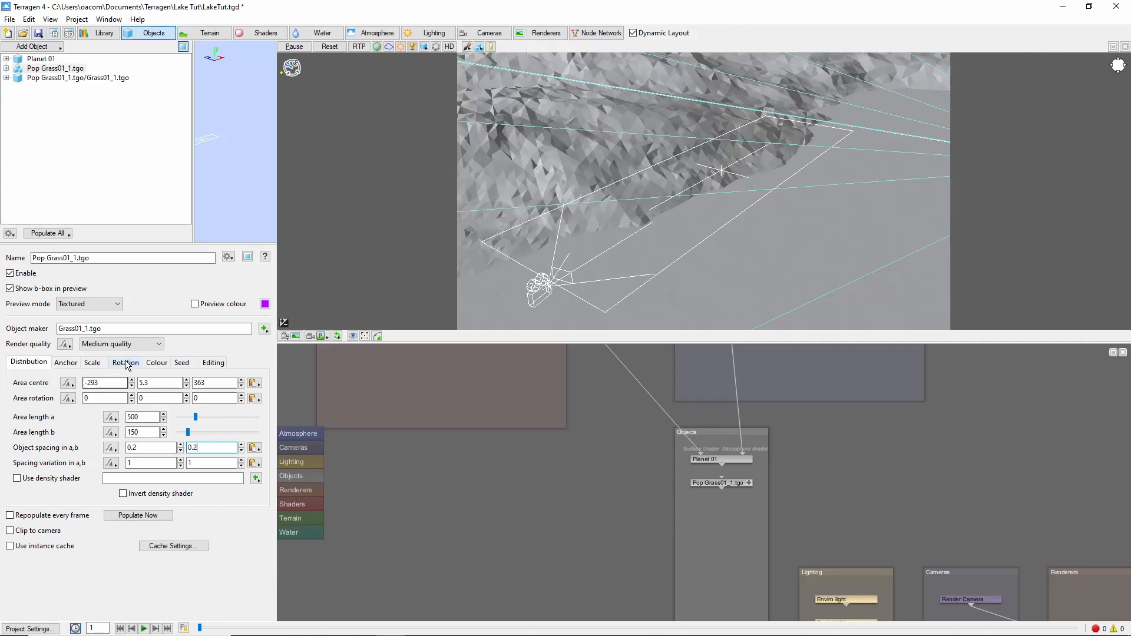
# - Turn on Lean to terrain/object normal in the grass rotation settings
pyautogui.click(124, 362)
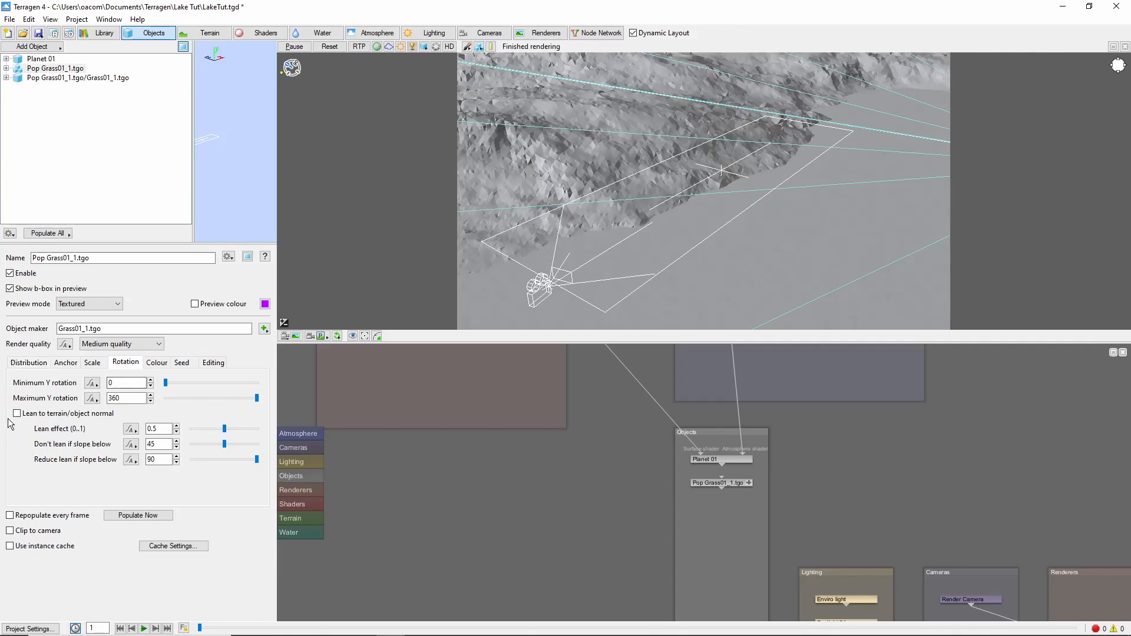
pyautogui.click(17, 413)
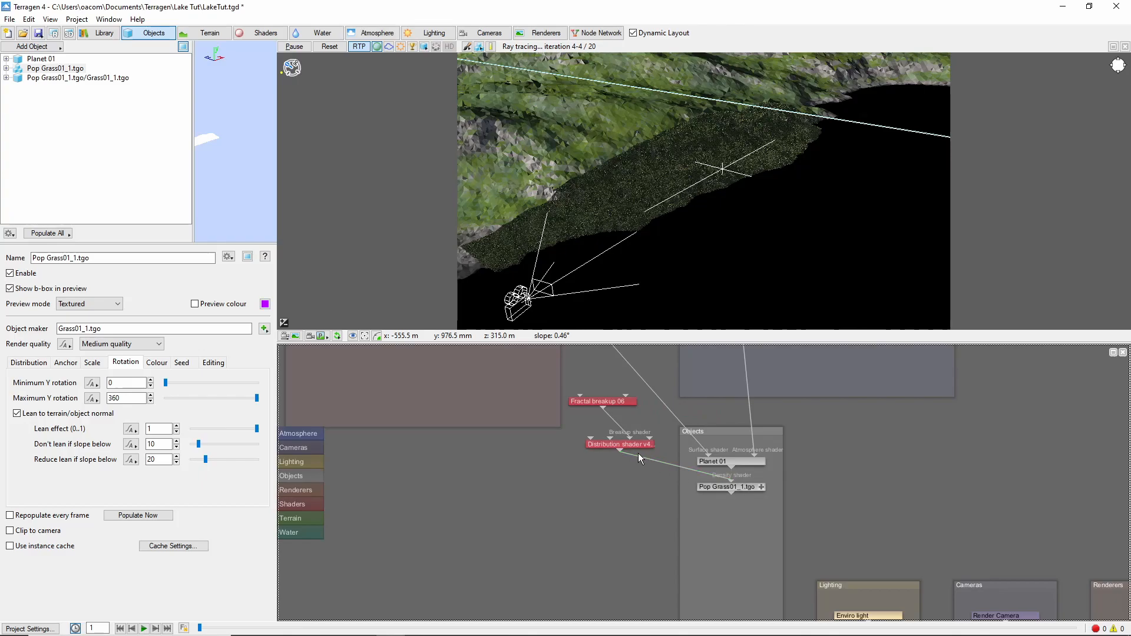
# - Enable Distribution shader v4 02's altitude limits 1.25 to 15.9 with fuzzy zones 3 and 10
pyautogui.doubleClick(618, 444)
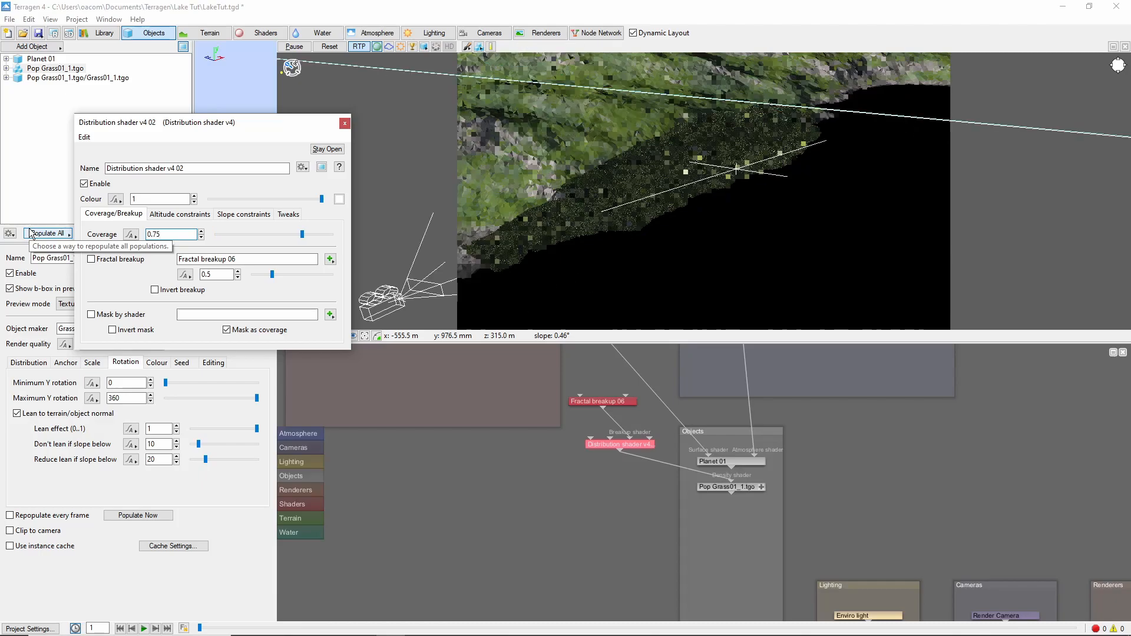
pyautogui.click(179, 213)
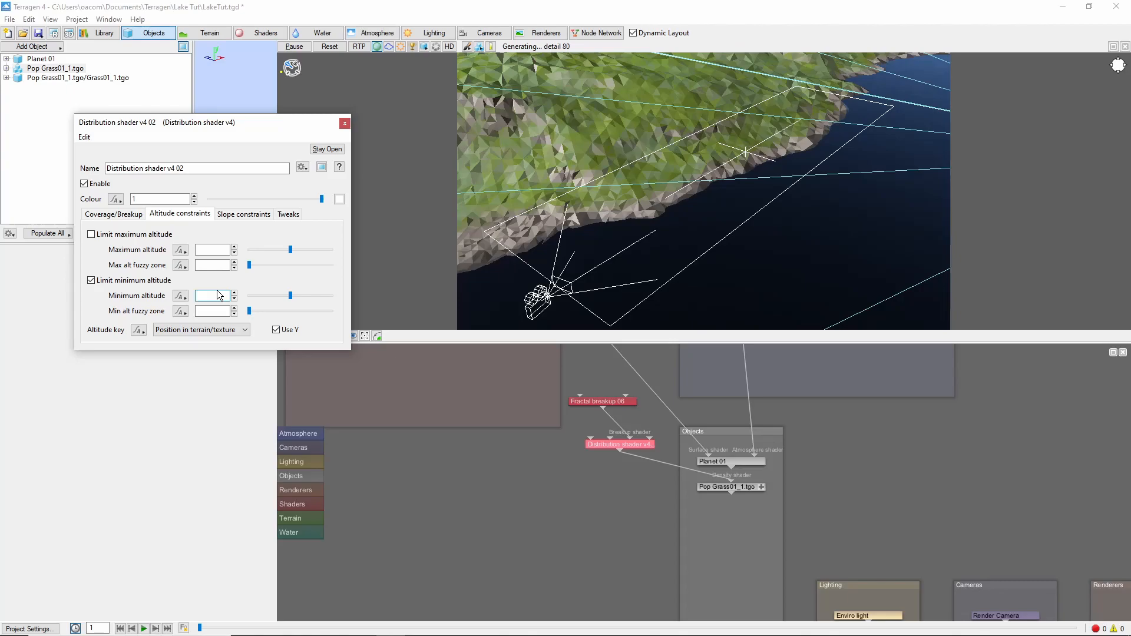
pyautogui.click(90, 234)
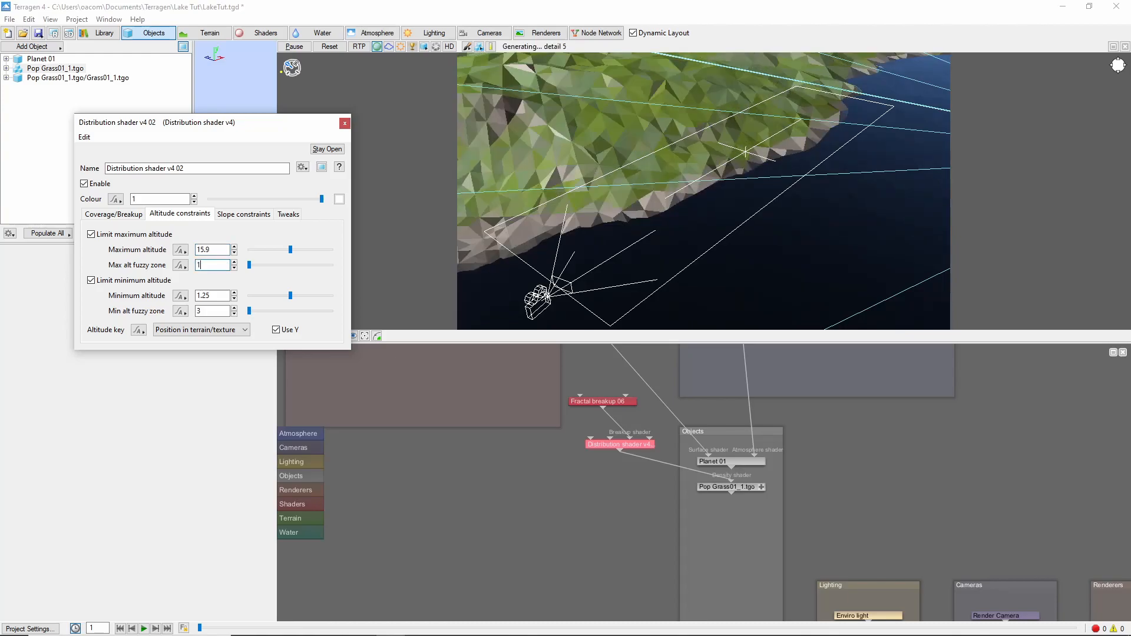
pyautogui.write('10')
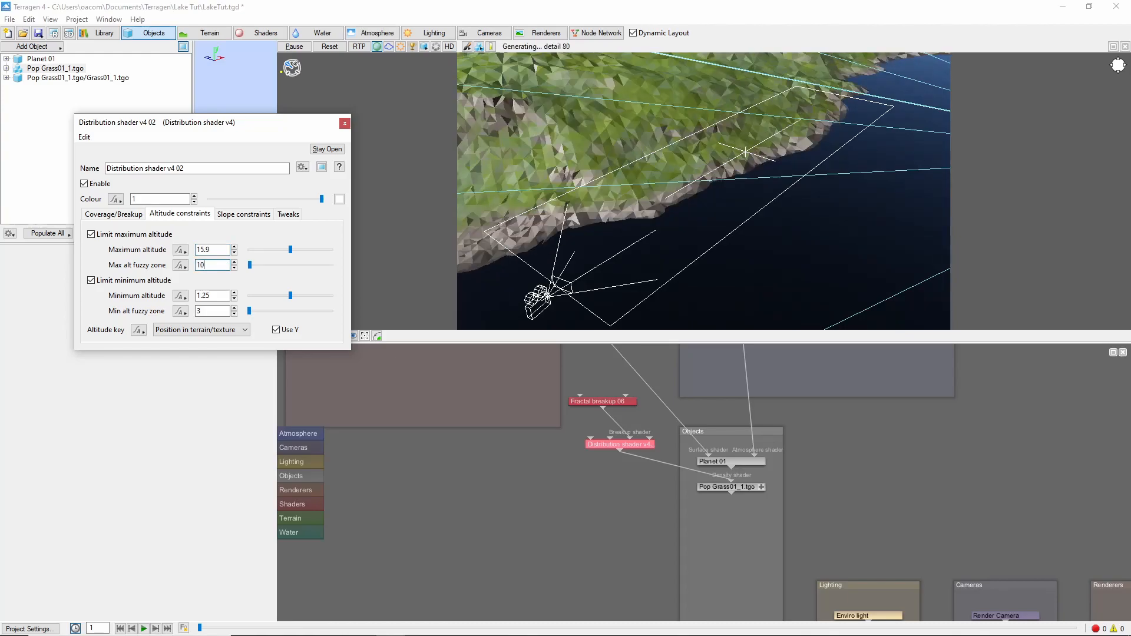
pyautogui.click(277, 330)
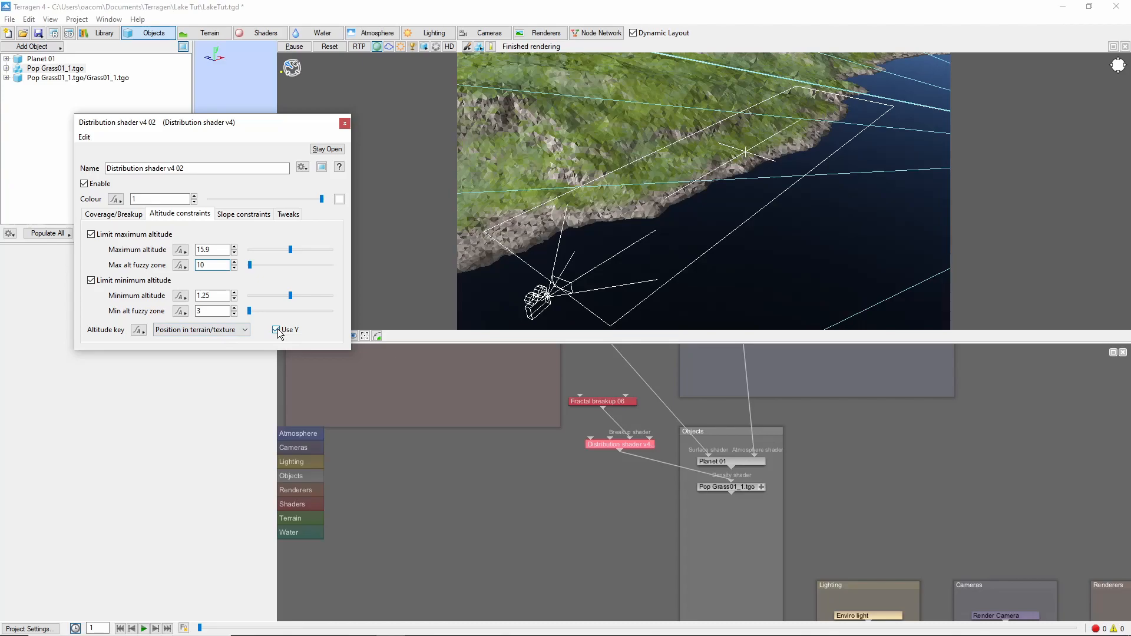
pyautogui.click(276, 330)
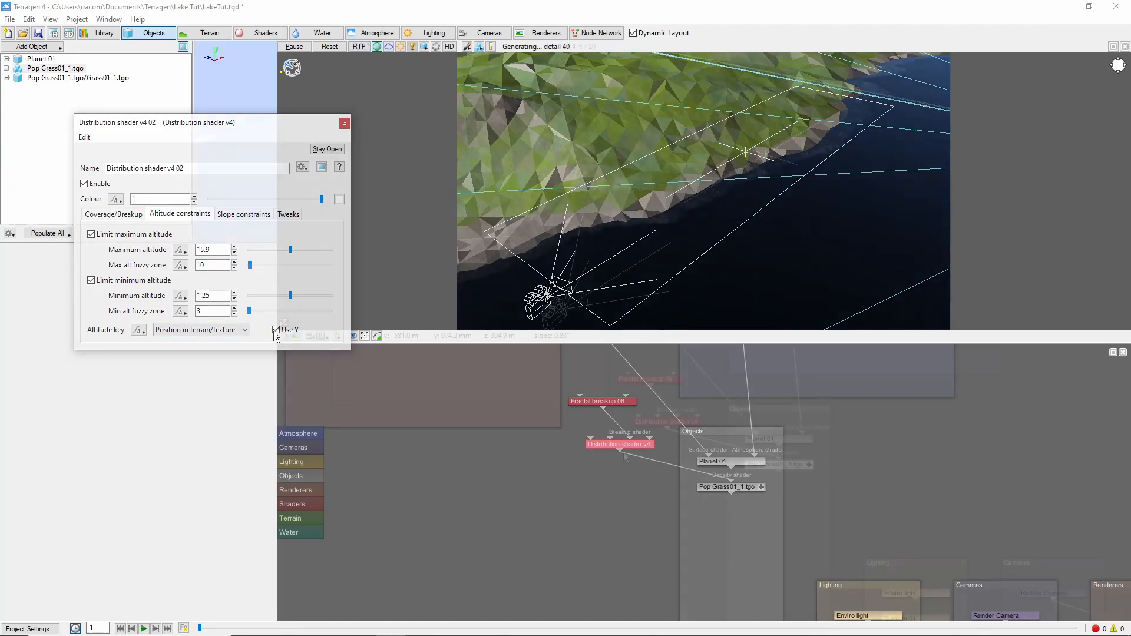
pyautogui.click(344, 123)
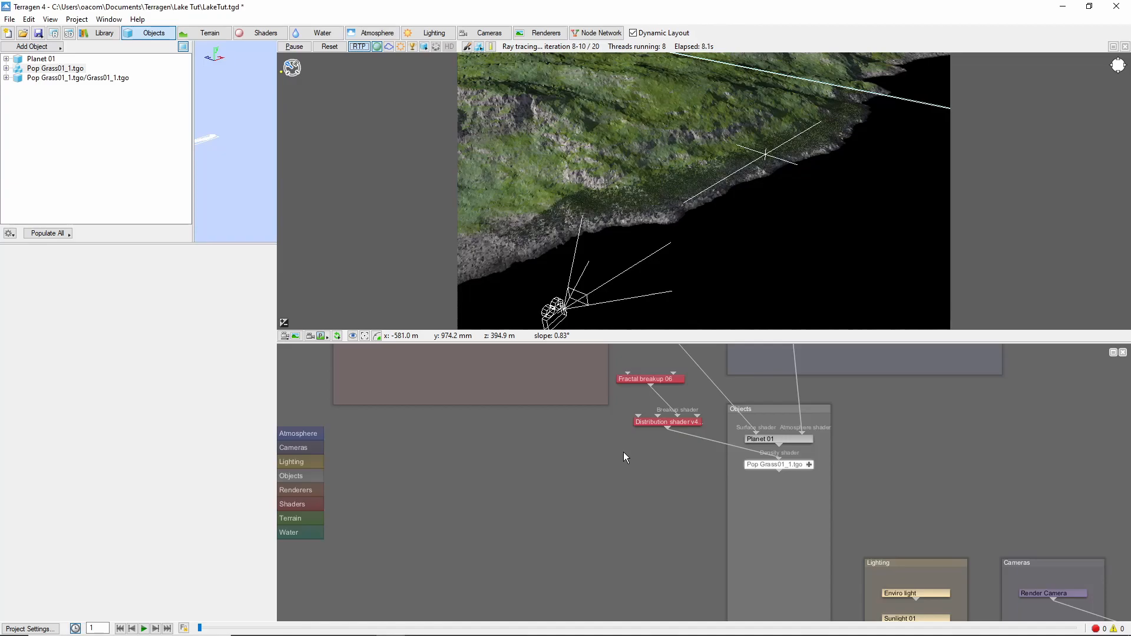
pyautogui.moveTo(700, 542)
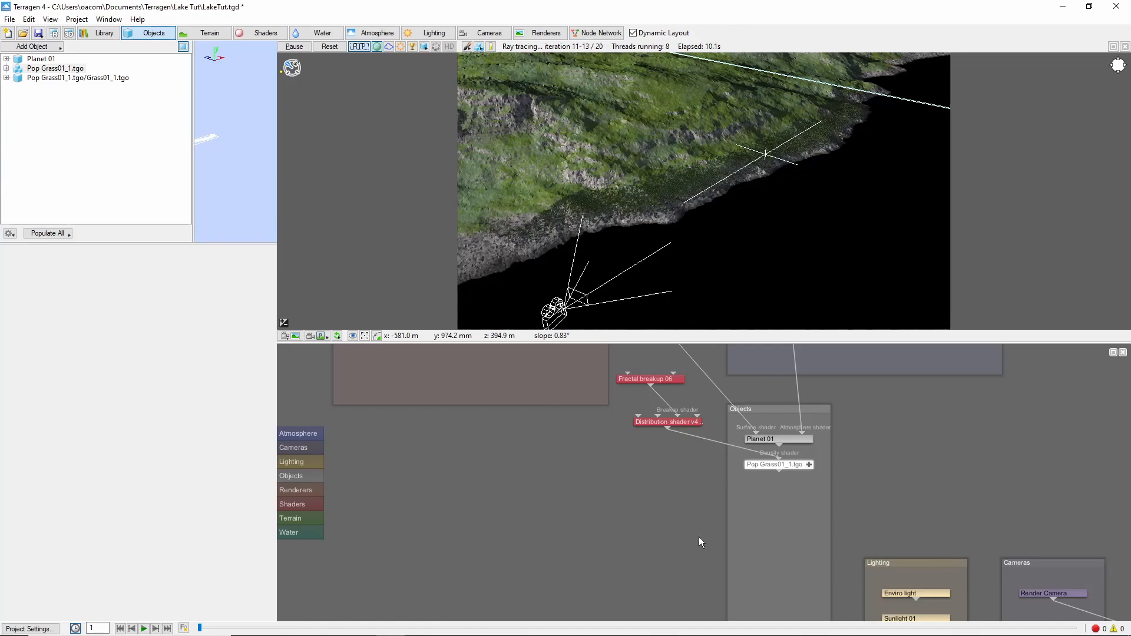
# - Drag Fractal breakup 06's clumping of variation slider to 0.6
pyautogui.doubleClick(667, 421)
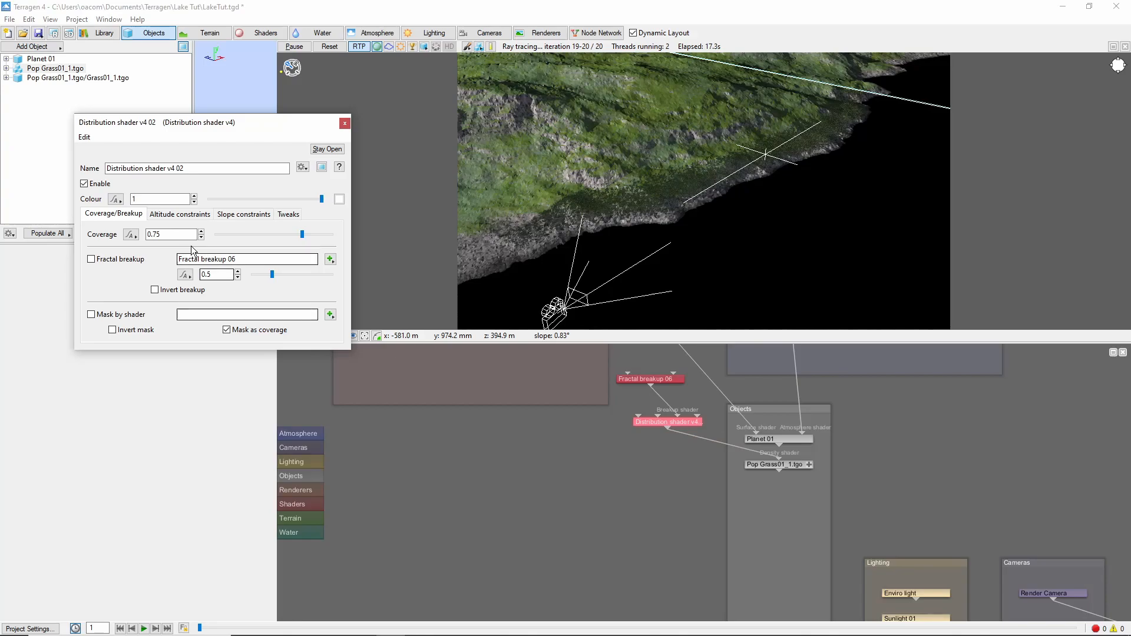
pyautogui.click(91, 259)
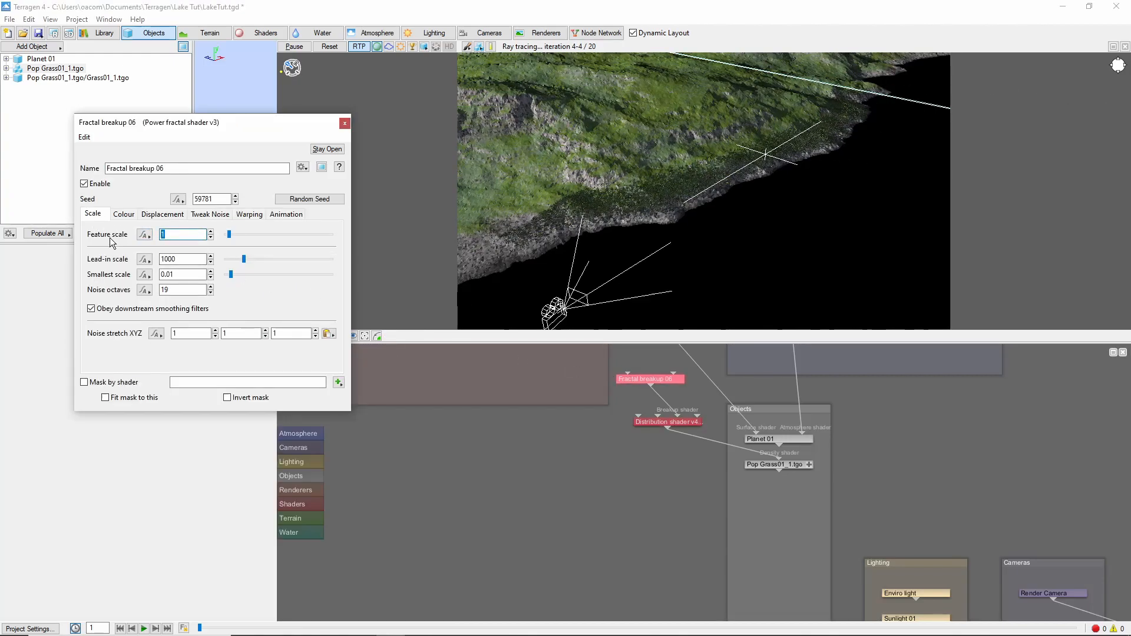
pyautogui.click(210, 214)
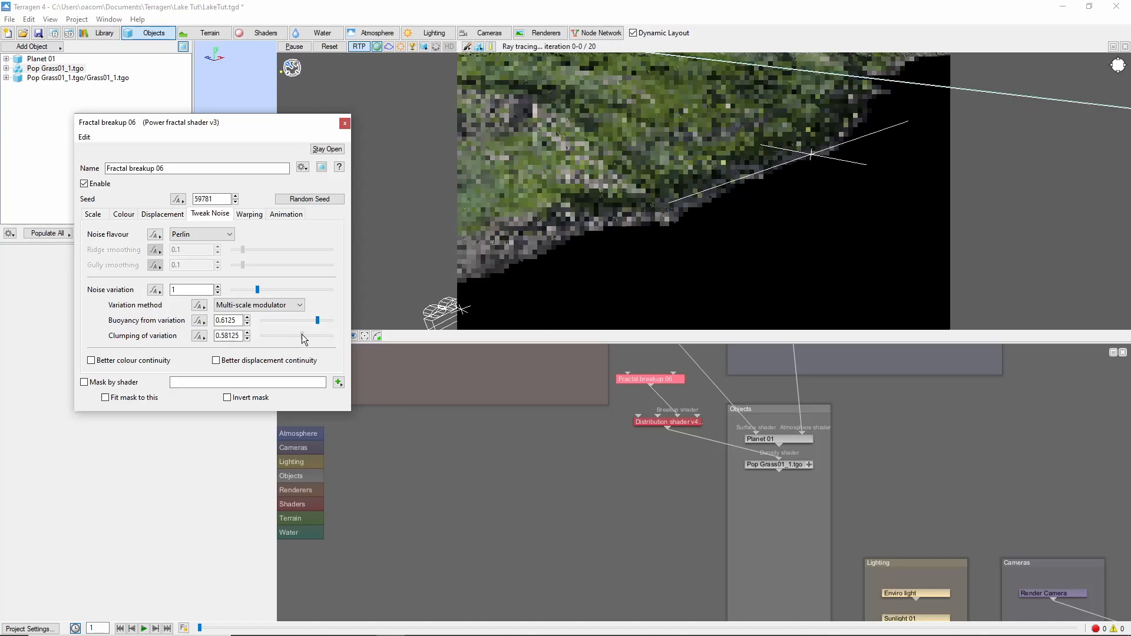
pyautogui.moveTo(316, 337); pyautogui.dragTo(301, 337)
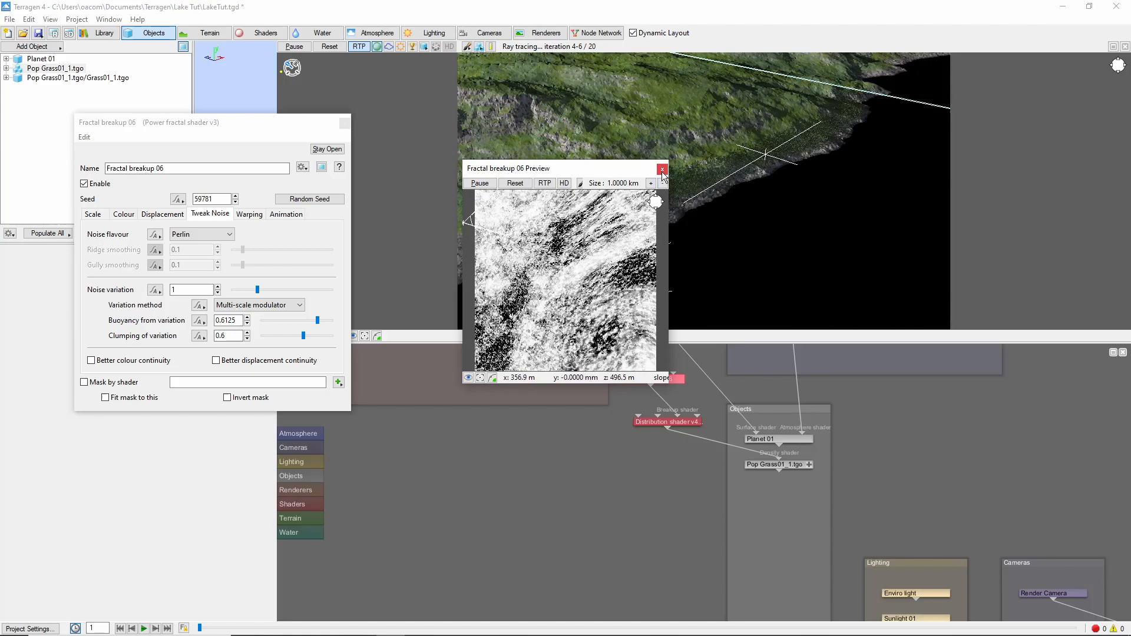
pyautogui.click(662, 169)
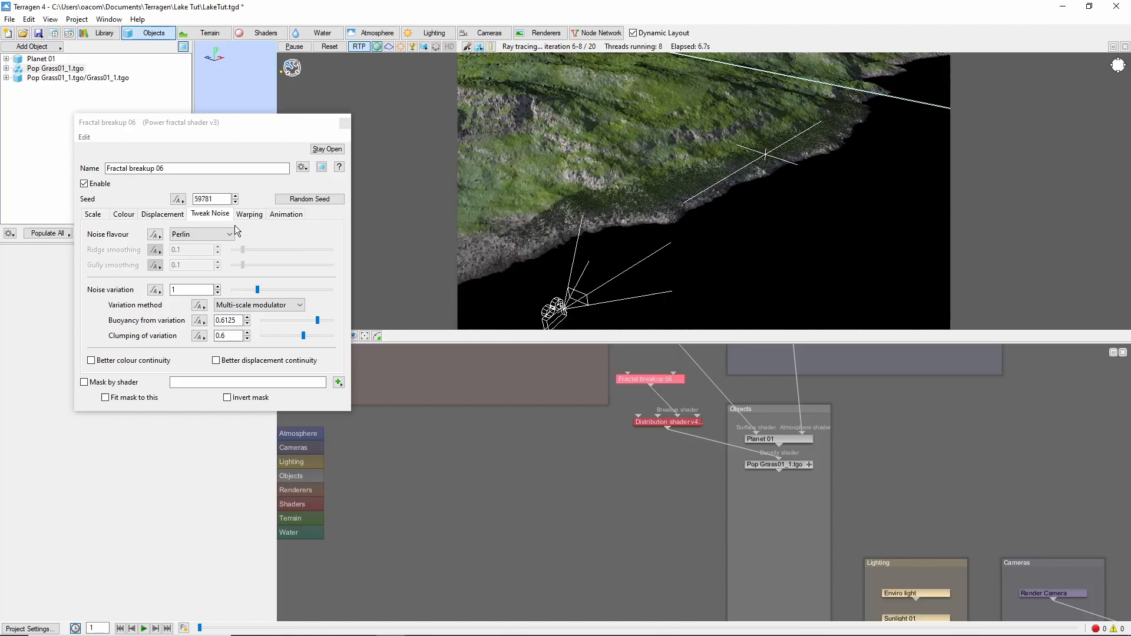
pyautogui.click(249, 214)
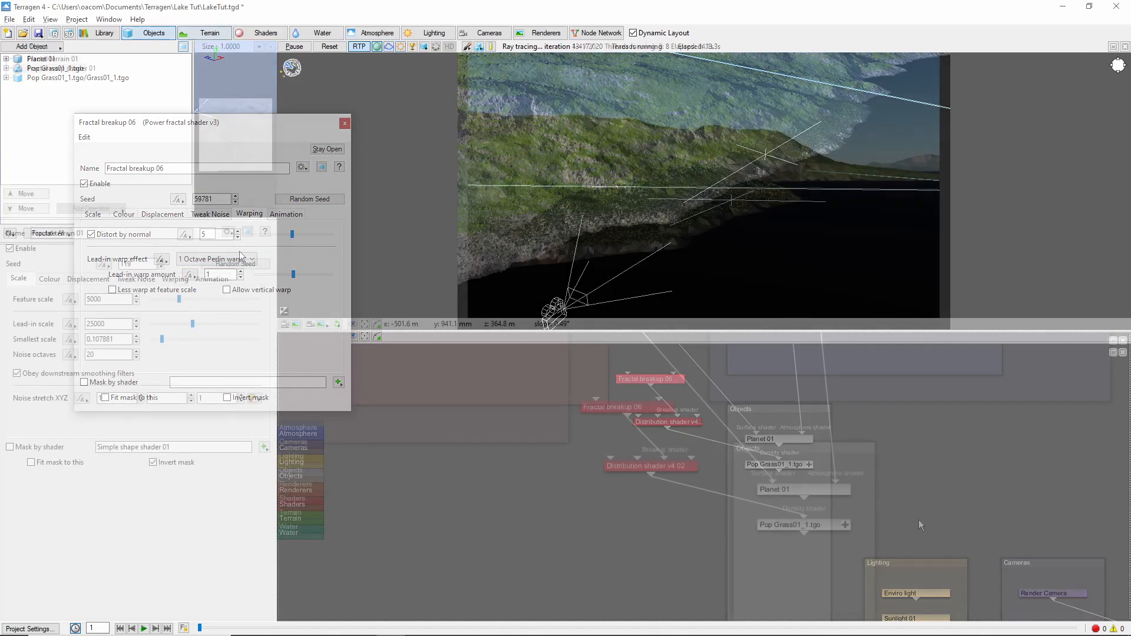
# - Tint the grass diffuse colour with a new Power fractal shader v3 06
pyautogui.click(345, 124)
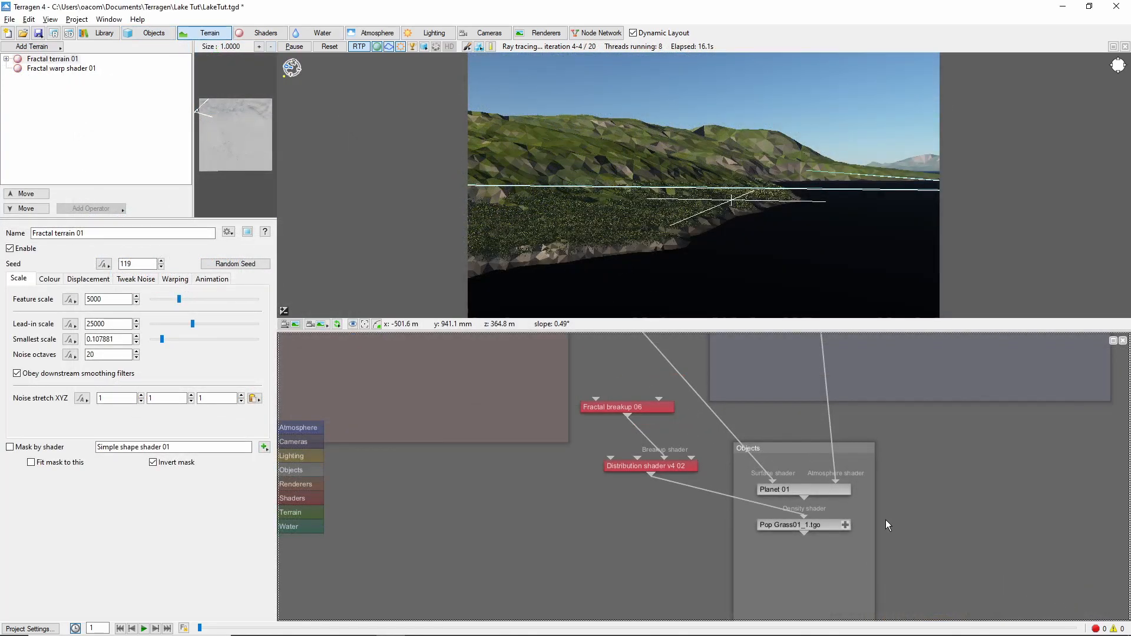
pyautogui.doubleClick(790, 524)
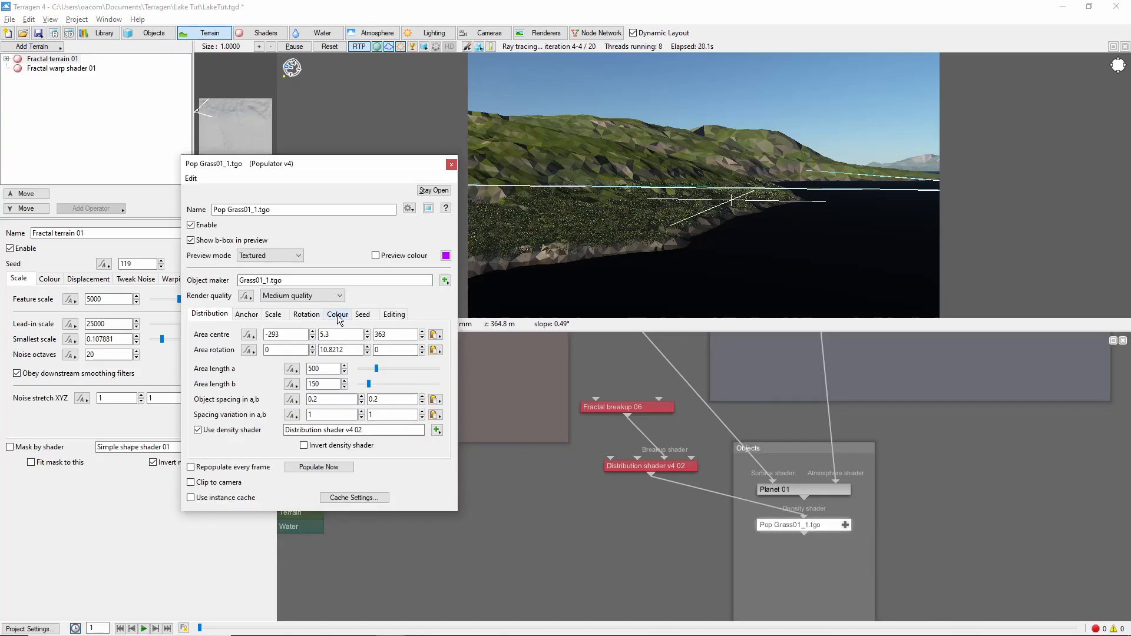
pyautogui.click(337, 314)
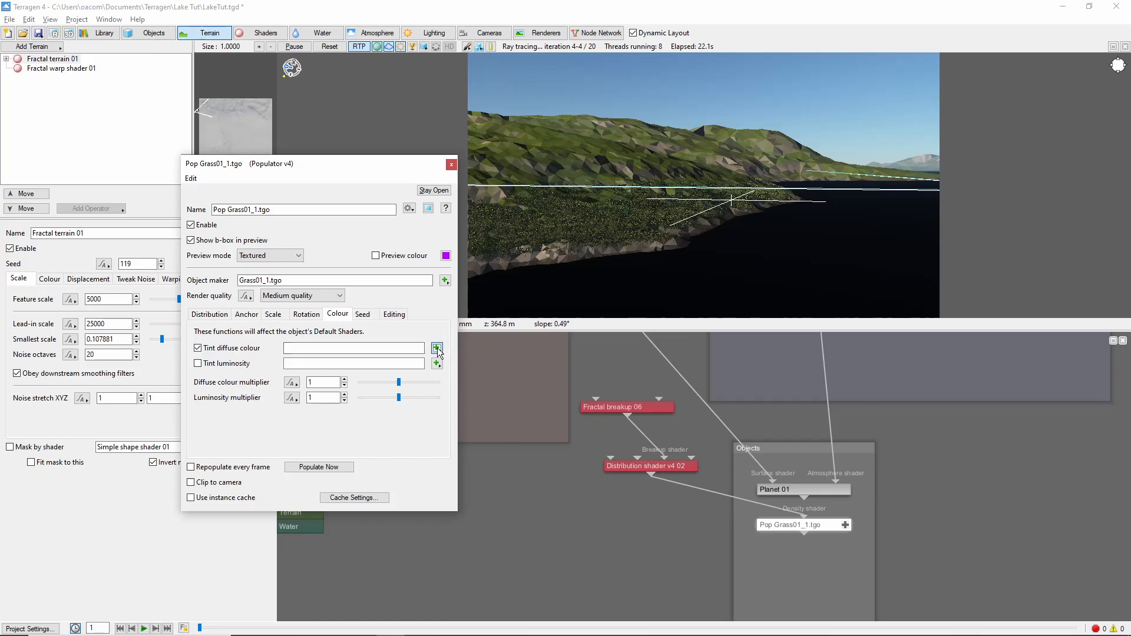
pyautogui.click(437, 348)
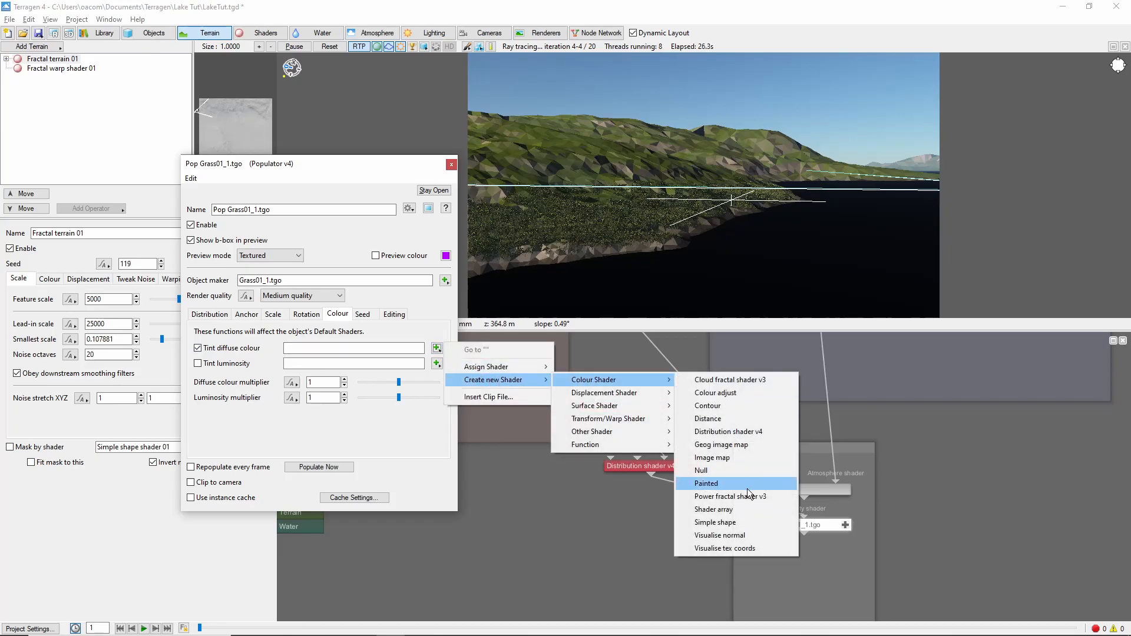
pyautogui.click(730, 496)
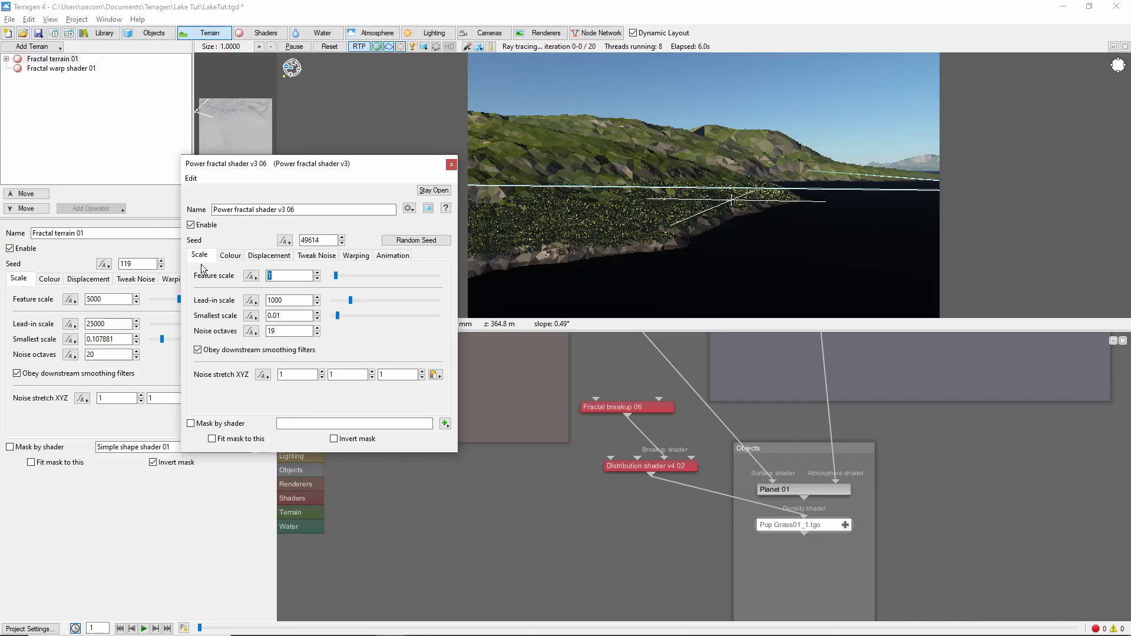
# - Give the fractal high colour 1.1, low colour 0.5 and colour contrast 0.6
pyautogui.click(230, 256)
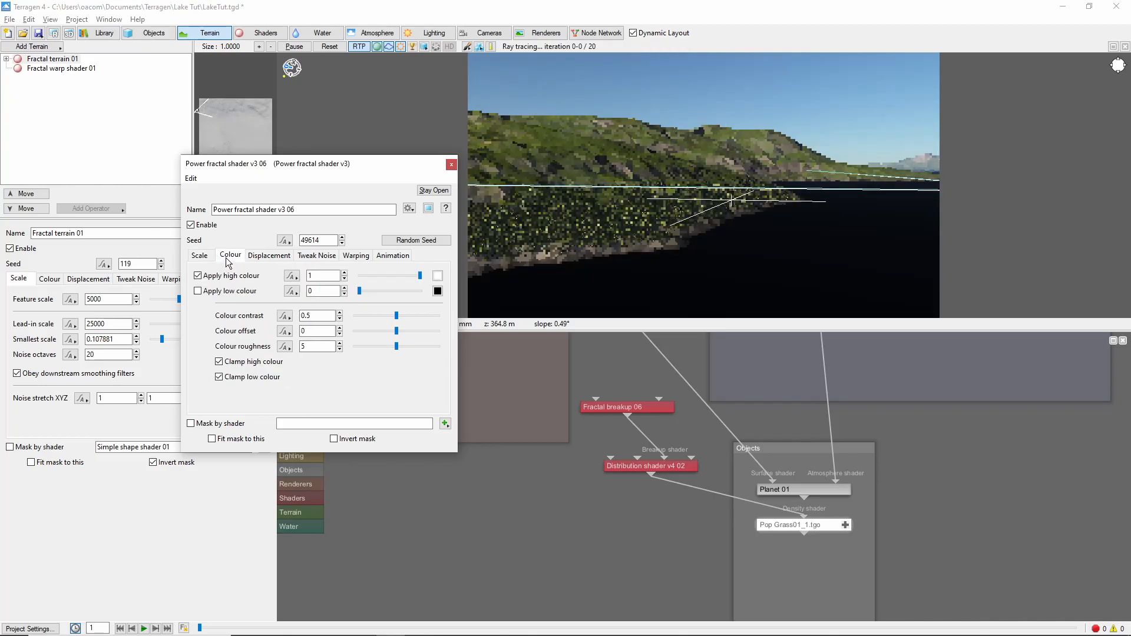
pyautogui.click(436, 275)
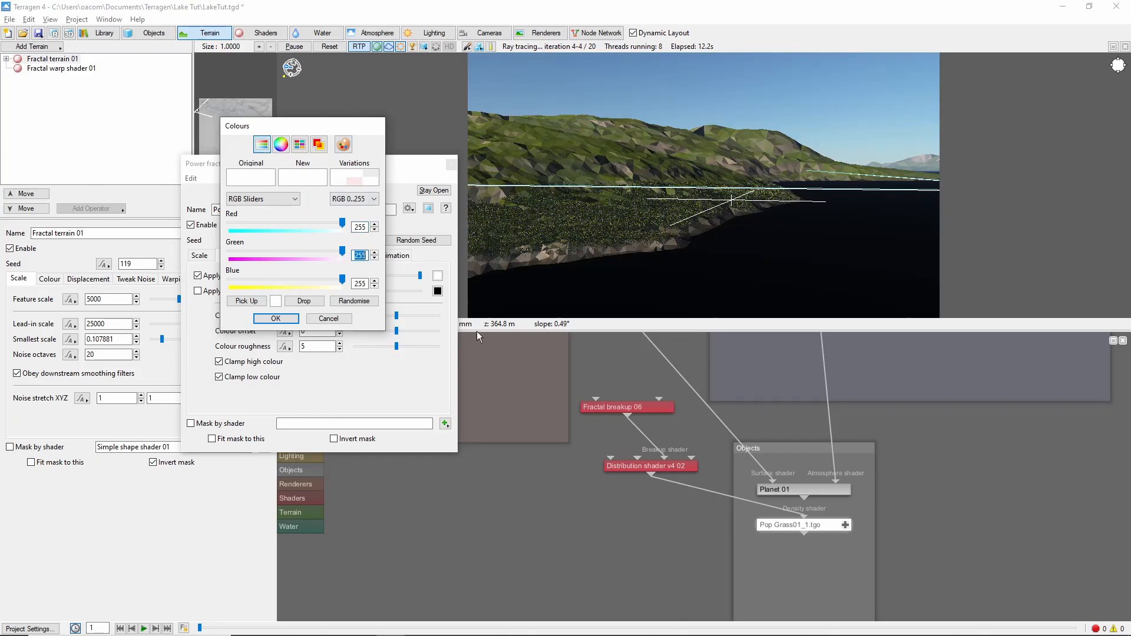
pyautogui.moveTo(436, 280); pyautogui.dragTo(231, 280)
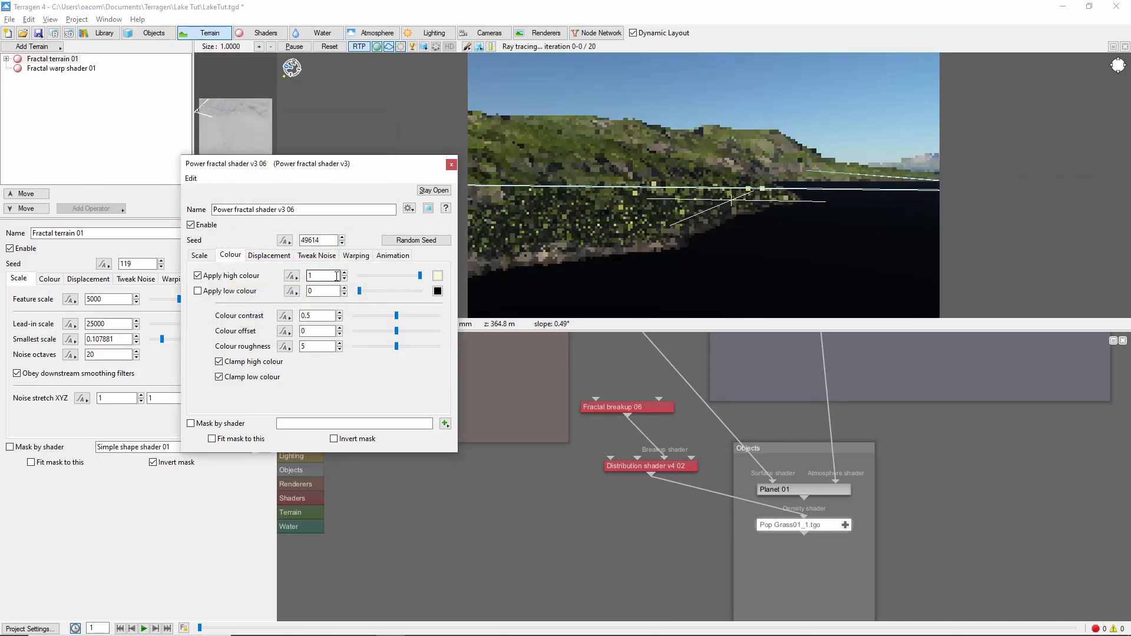
pyautogui.click(321, 276)
pyautogui.write('.1')
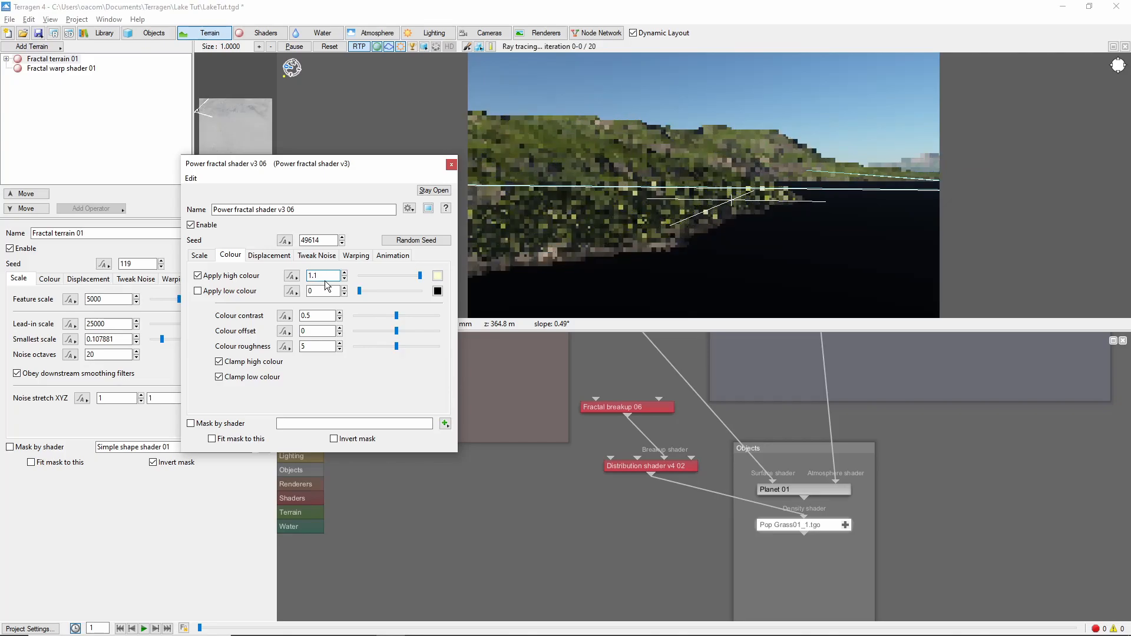
pyautogui.click(198, 291)
pyautogui.write('.5')
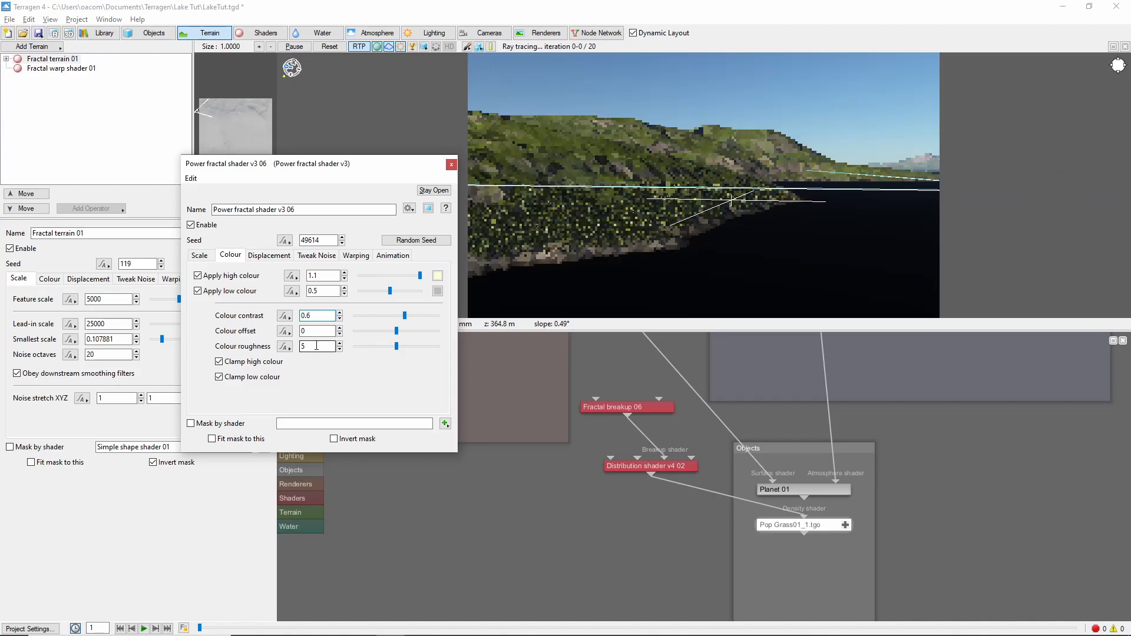
pyautogui.write('6.3')
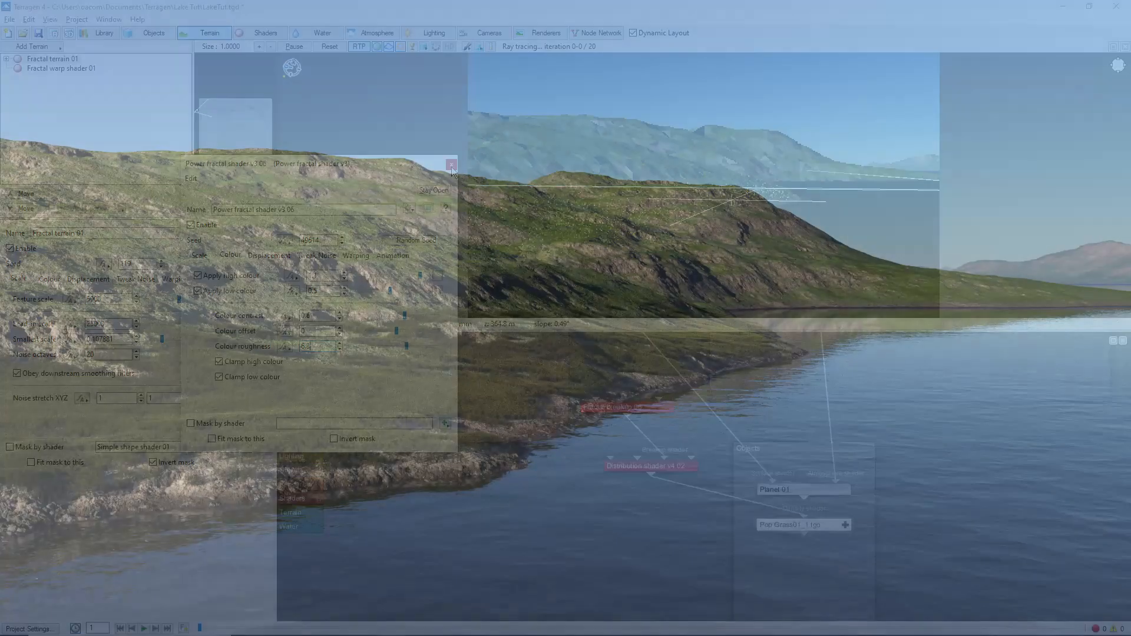
pyautogui.click(451, 165)
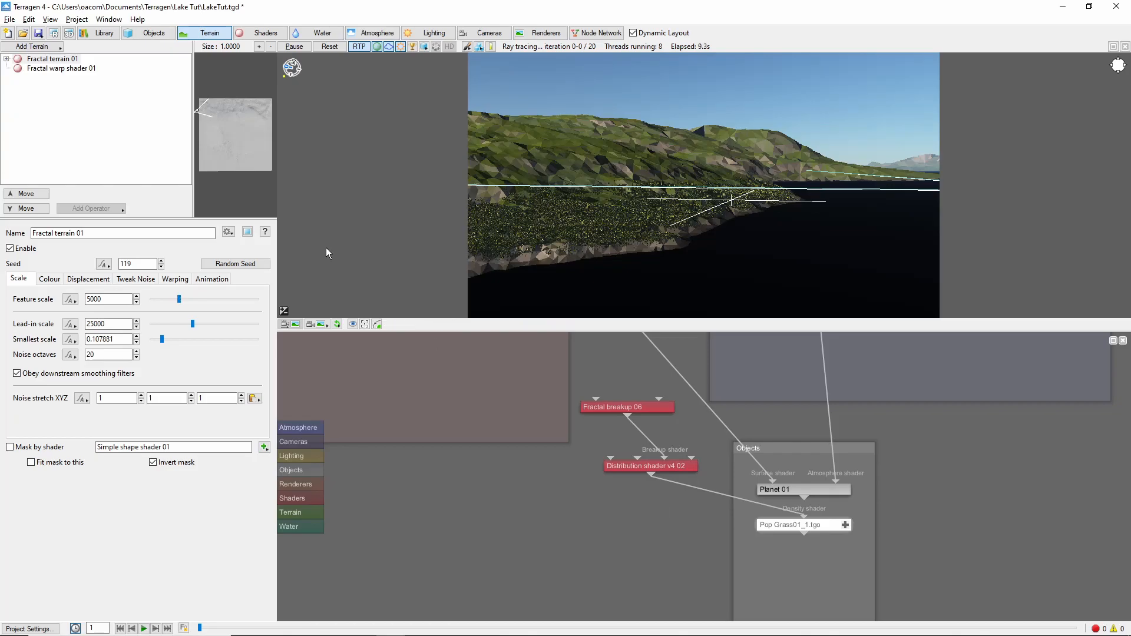
# - Add a Sweet Birch TGO population over 5000 by 5000 with a new distribution density shader
pyautogui.click(154, 32)
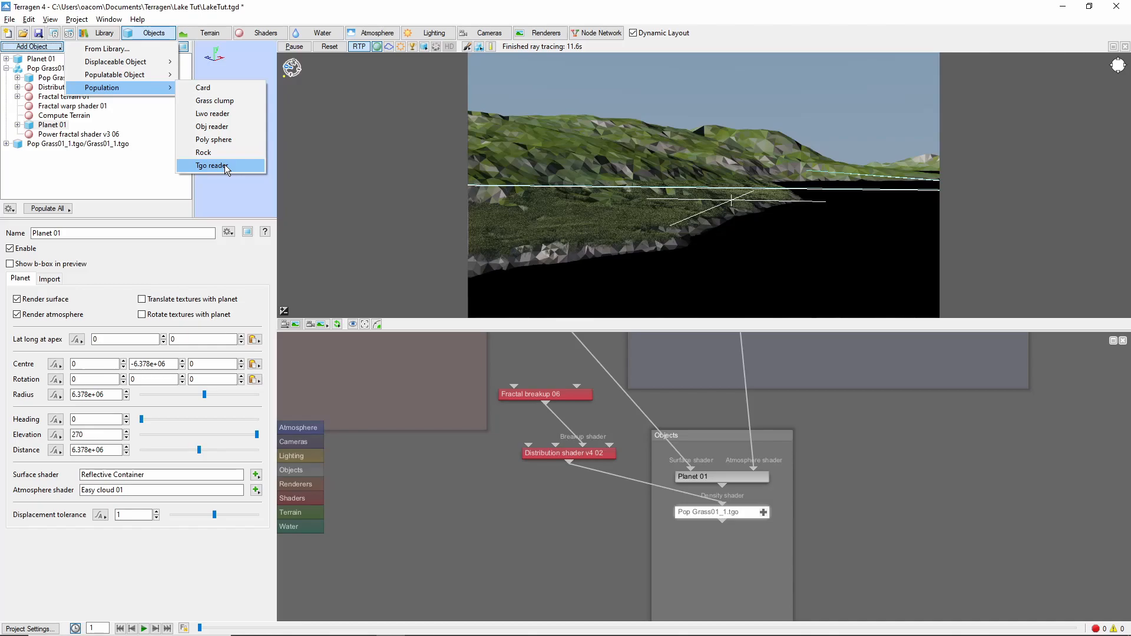
pyautogui.click(213, 165)
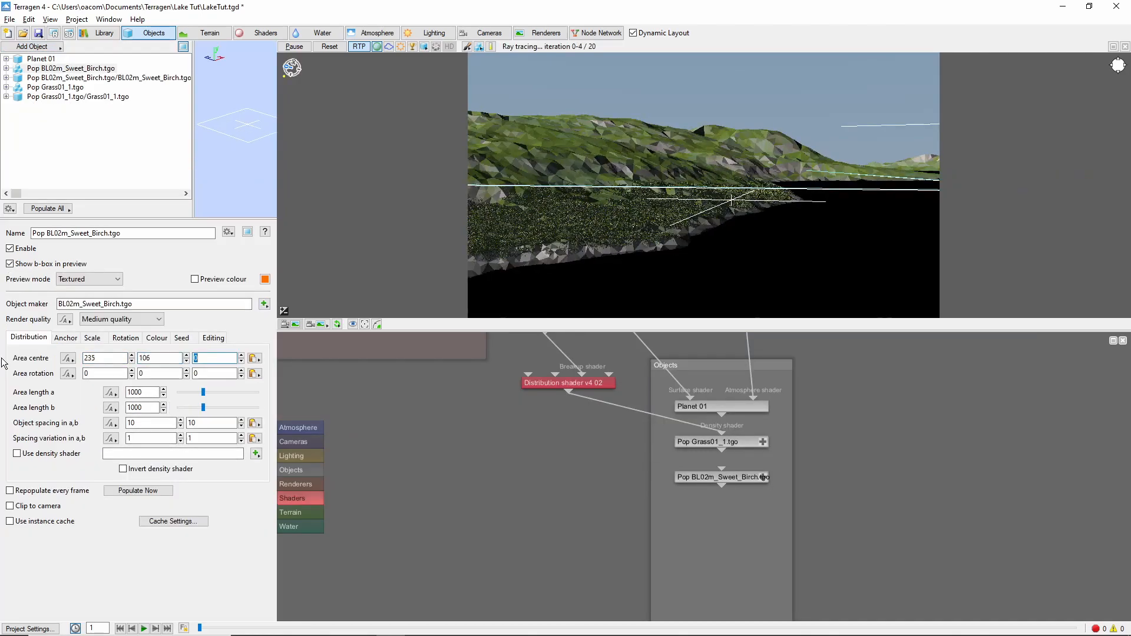
pyautogui.write('5000')
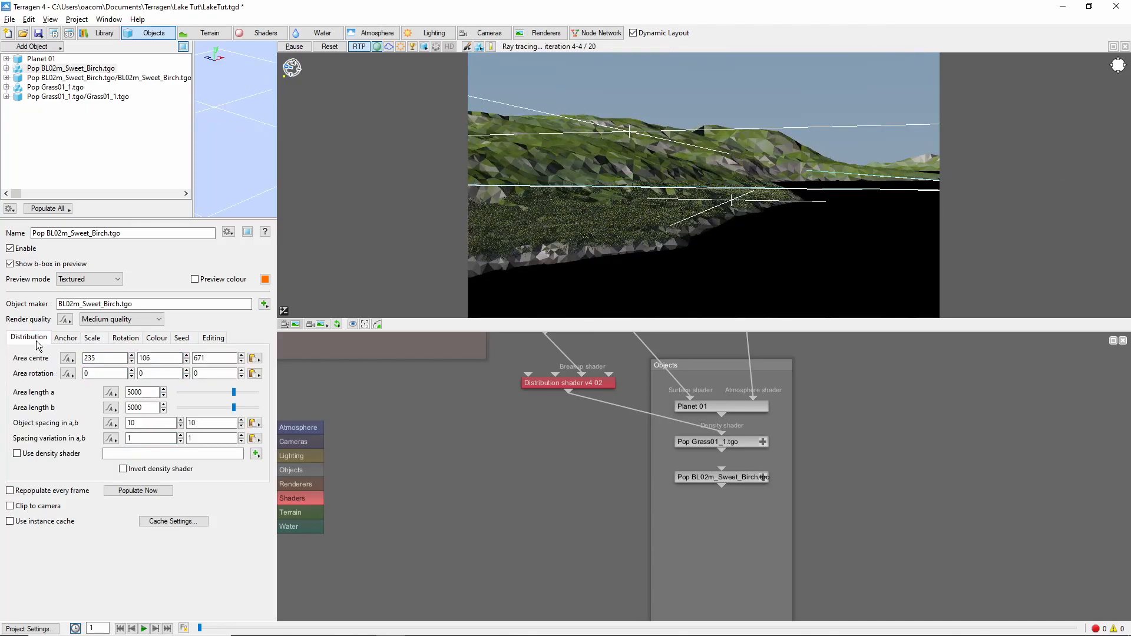
pyautogui.click(257, 453)
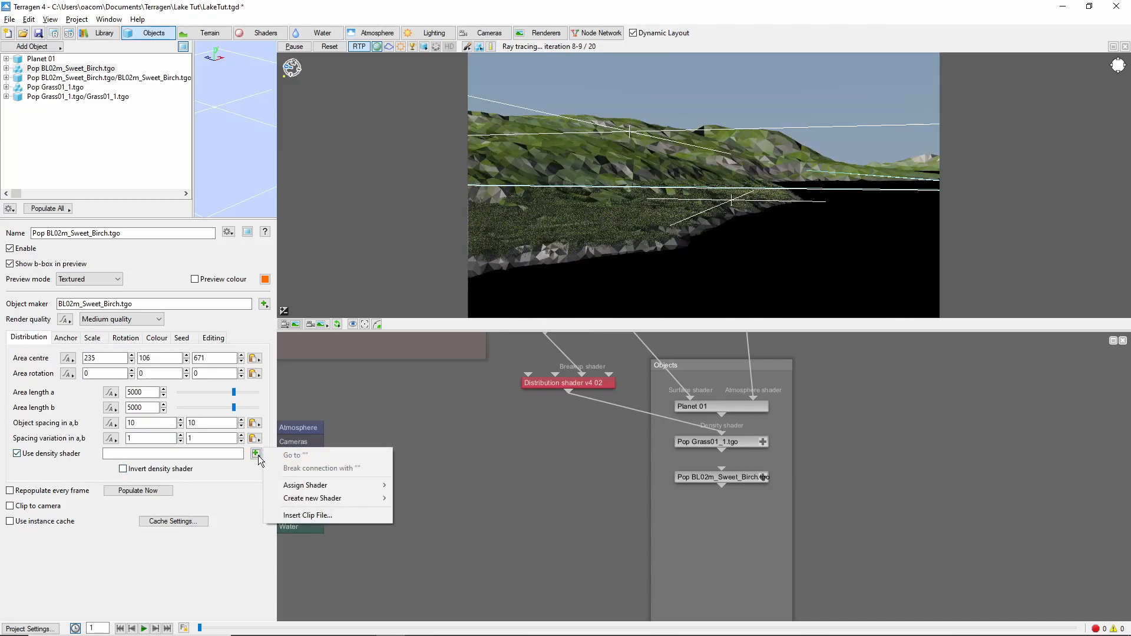
pyautogui.moveTo(312, 498)
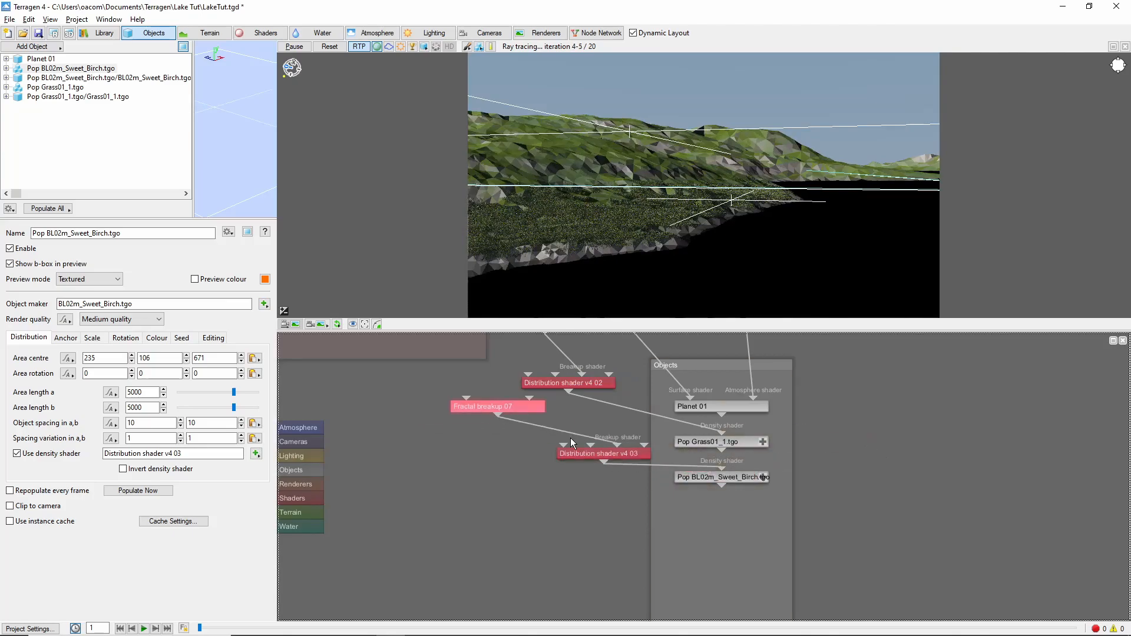
# - Set the birch distribution shader coverage to 0.9 and inspect the Fractal breakup 07 settings
pyautogui.doubleClick(602, 453)
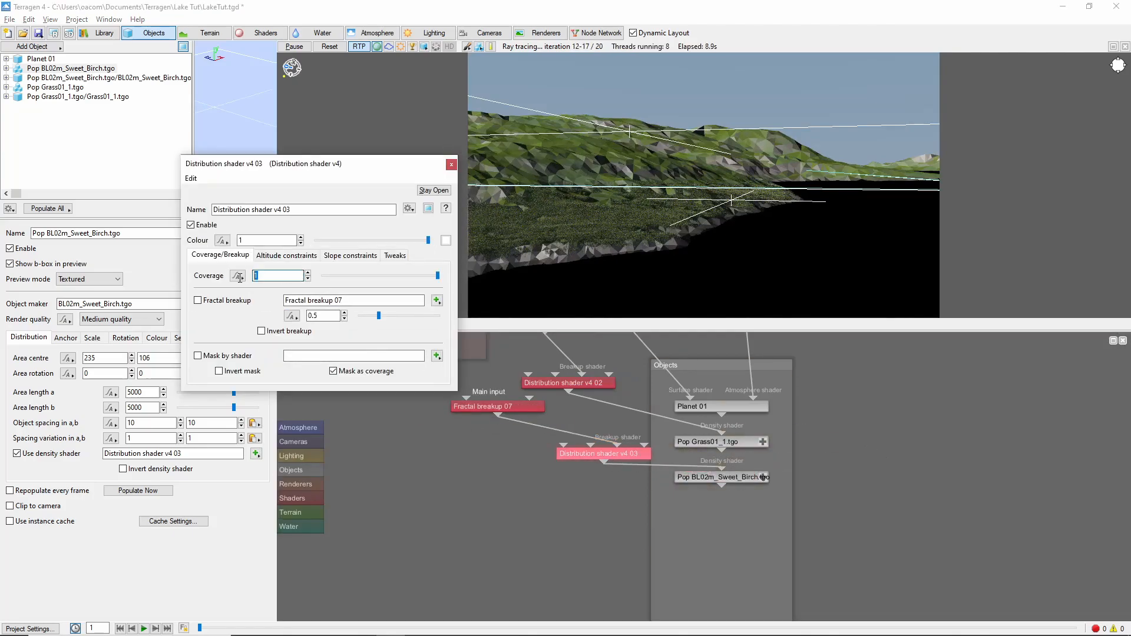
pyautogui.write('0.9')
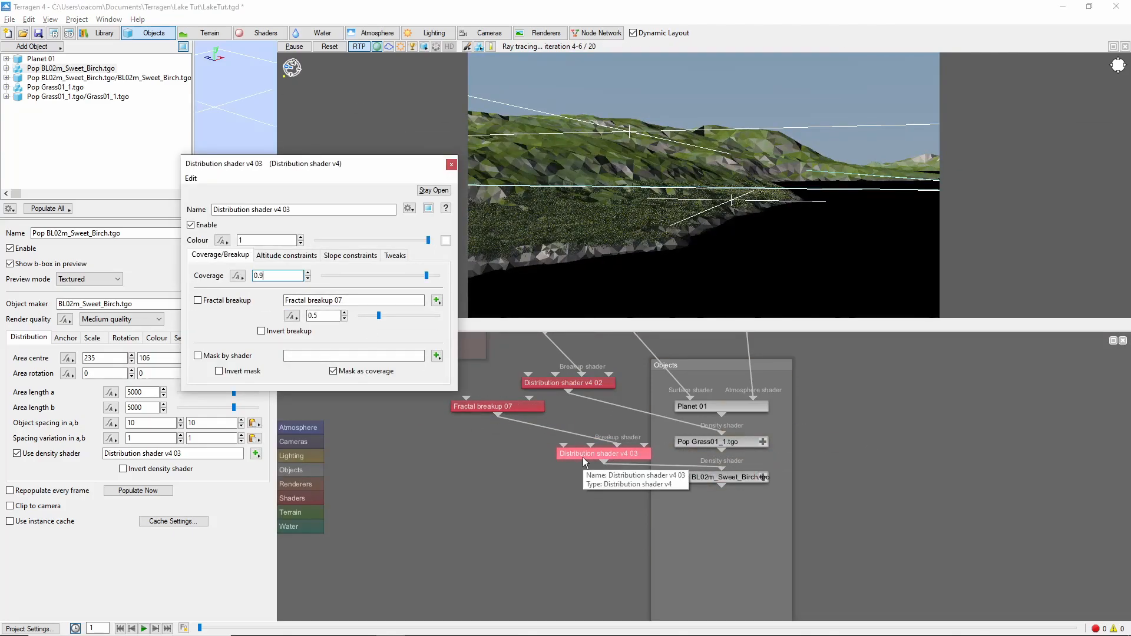
pyautogui.click(496, 406)
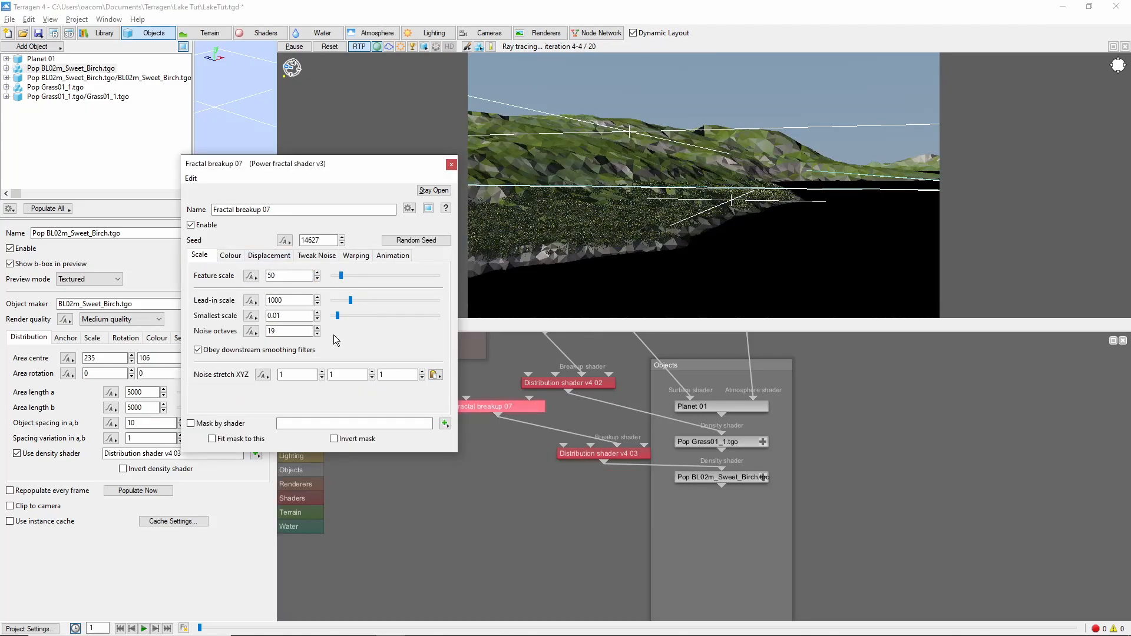
pyautogui.click(230, 255)
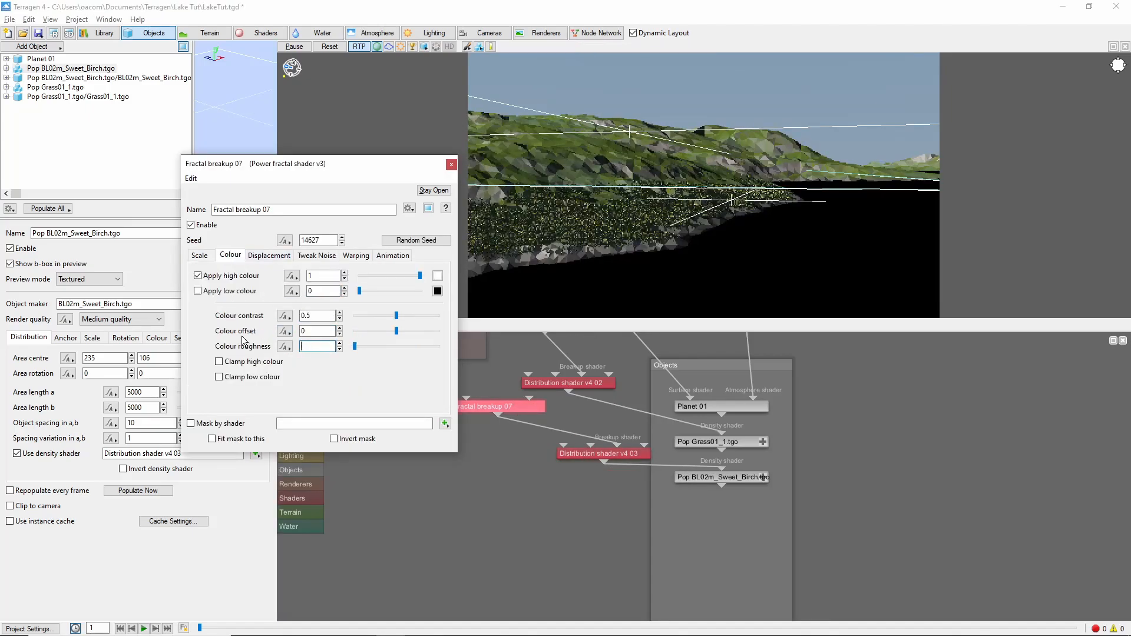
pyautogui.click(315, 254)
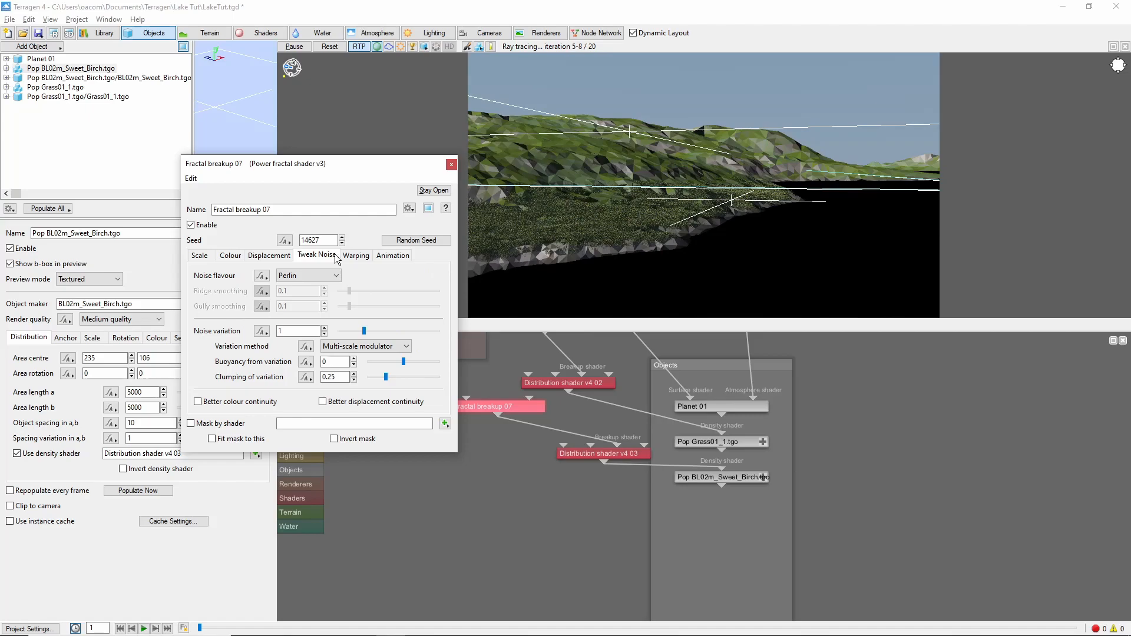
pyautogui.click(229, 254)
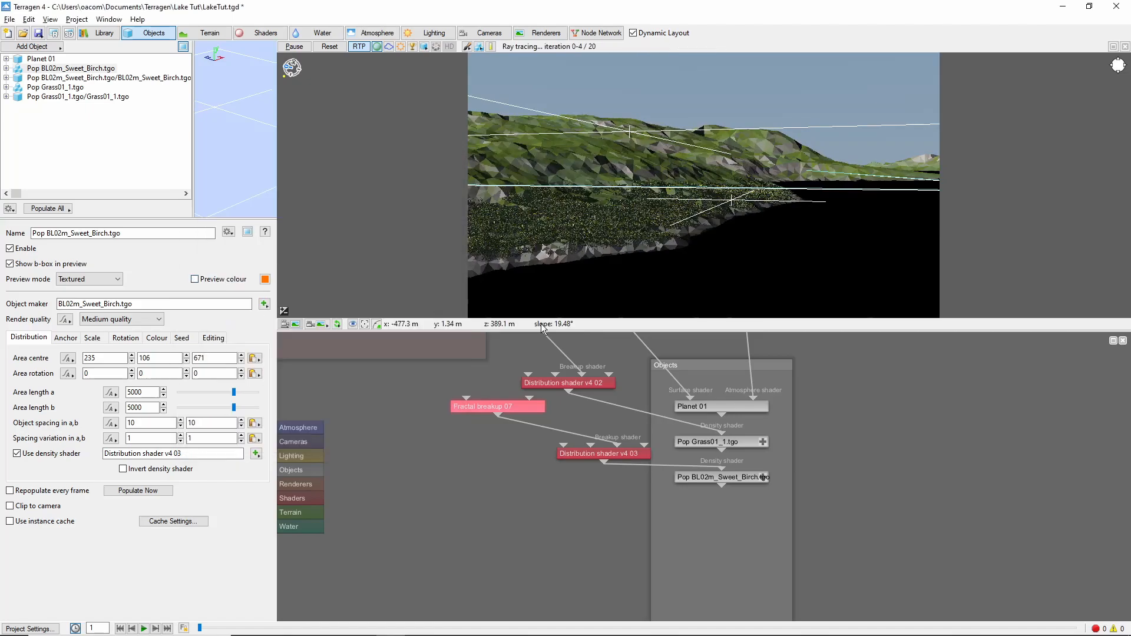
# - Create a fractal shader to tint the birch trees from the population settings
pyautogui.doubleClick(602, 453)
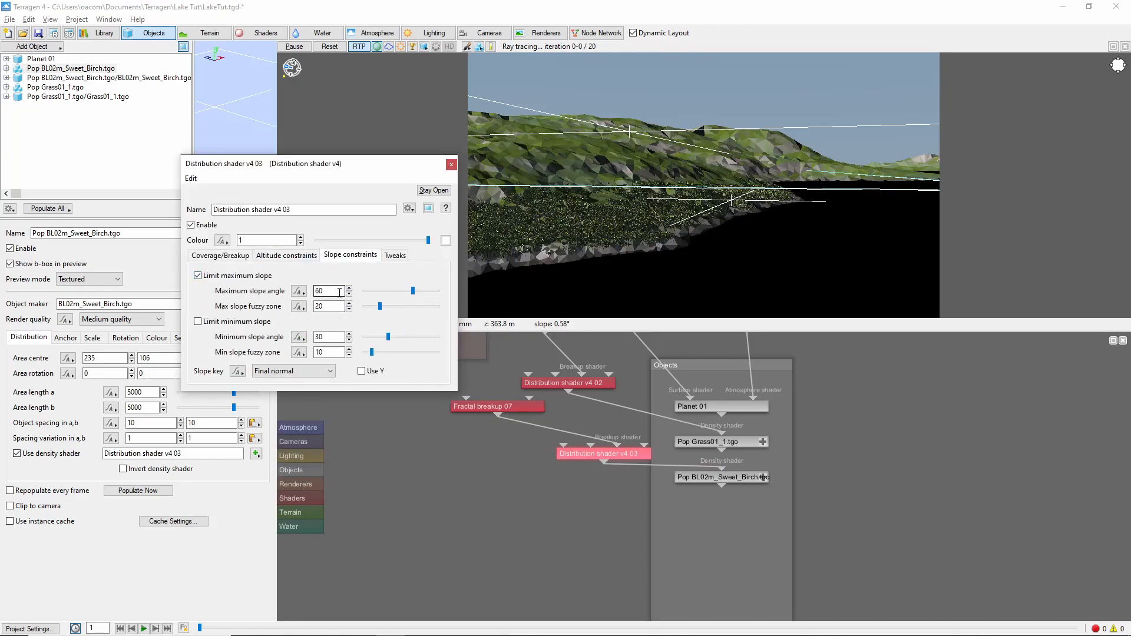
pyautogui.click(220, 254)
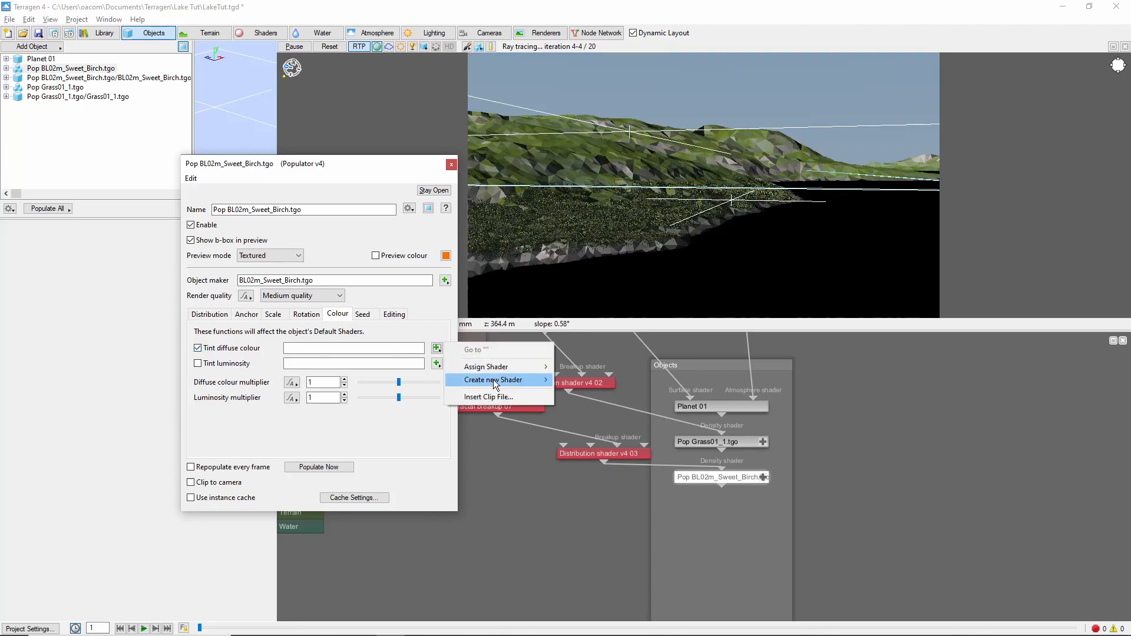
pyautogui.click(493, 380)
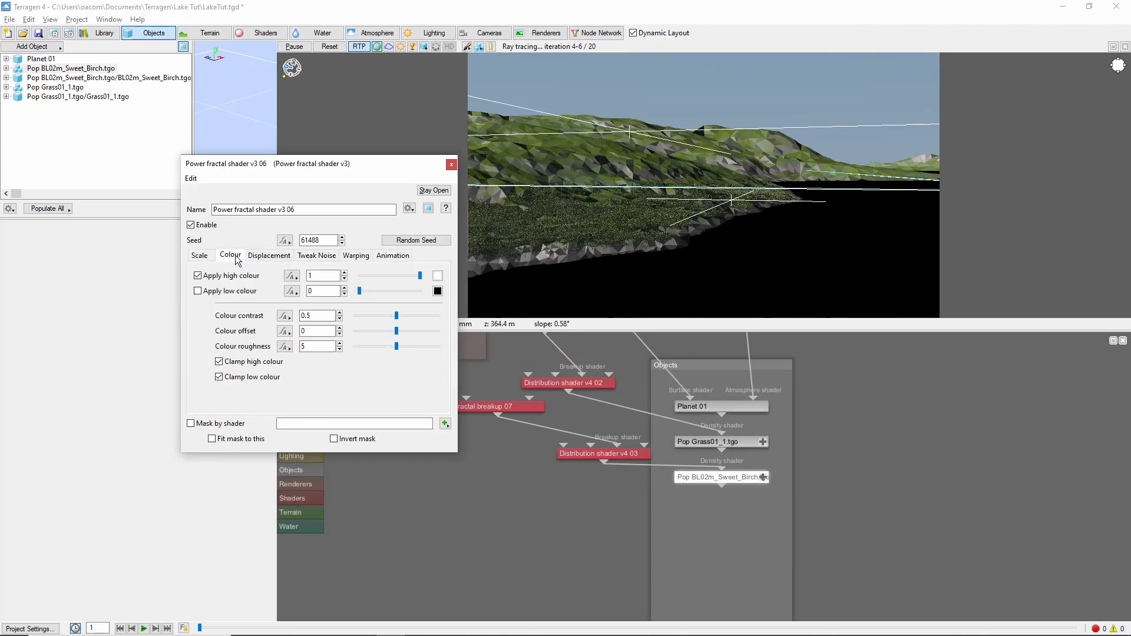
pyautogui.click(198, 290)
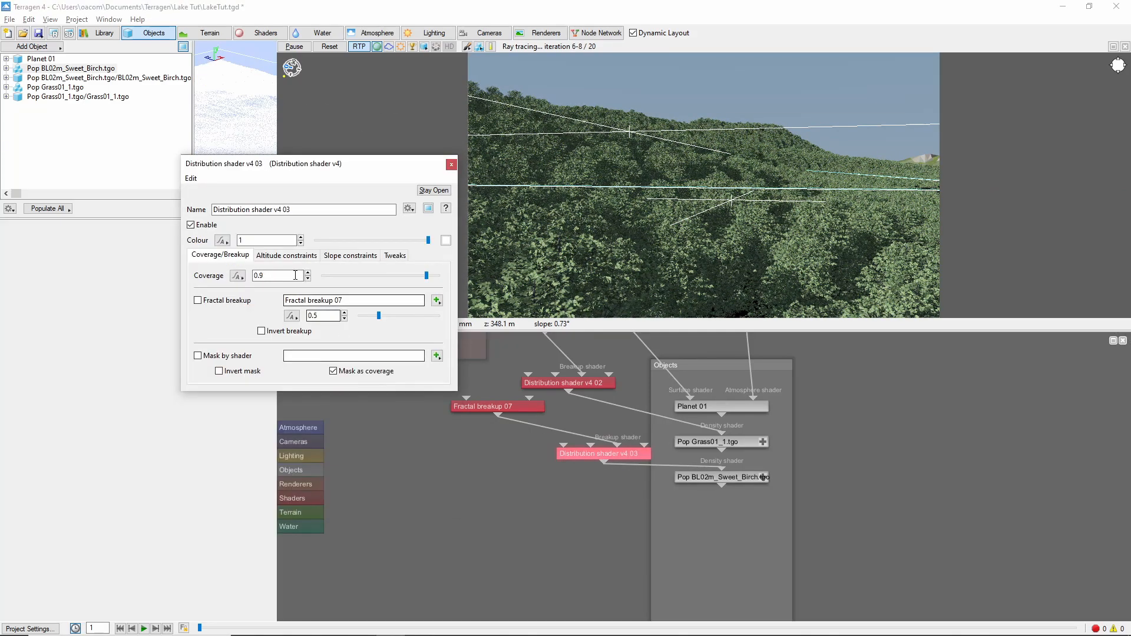
# - Set birch spacing variation to 5, check the 60° slope limit, and repopulate
pyautogui.click(286, 256)
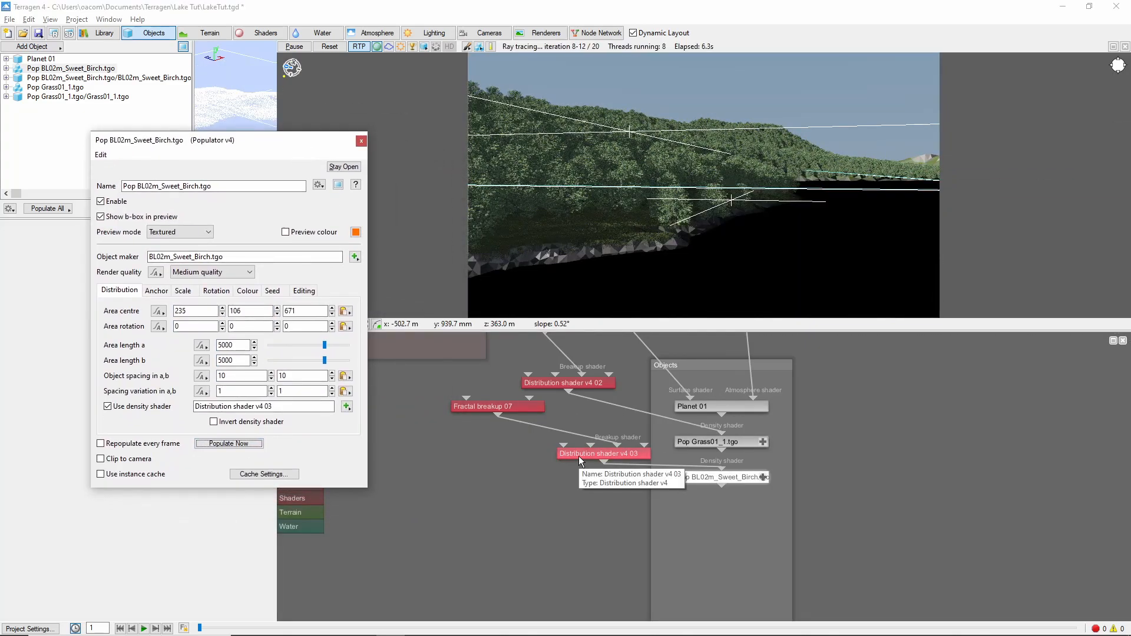
pyautogui.write('5')
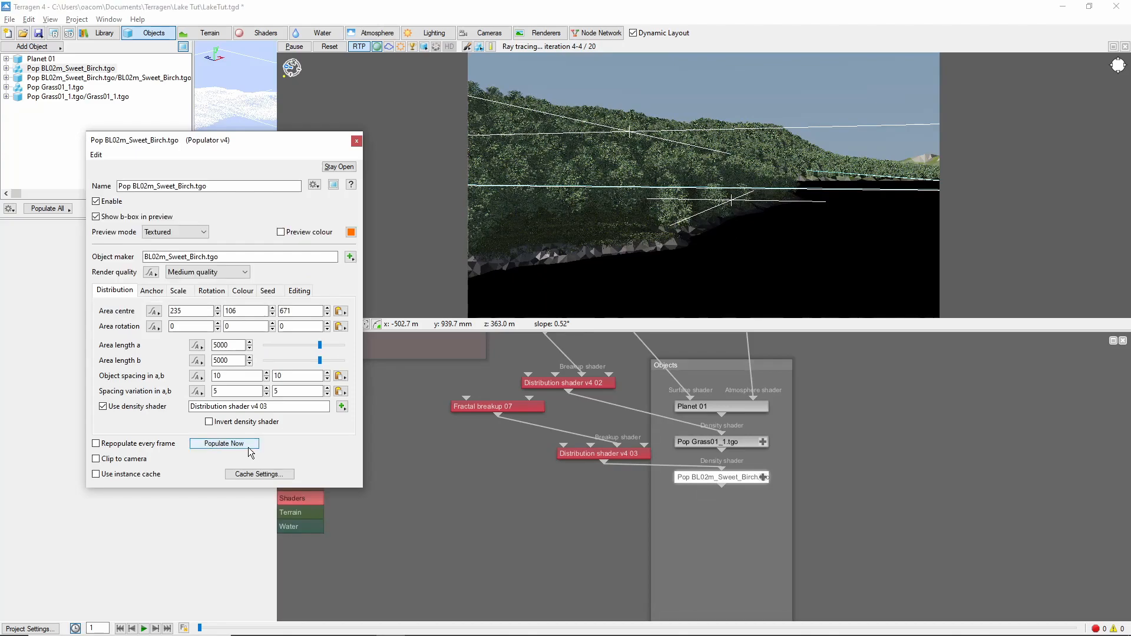
pyautogui.click(224, 443)
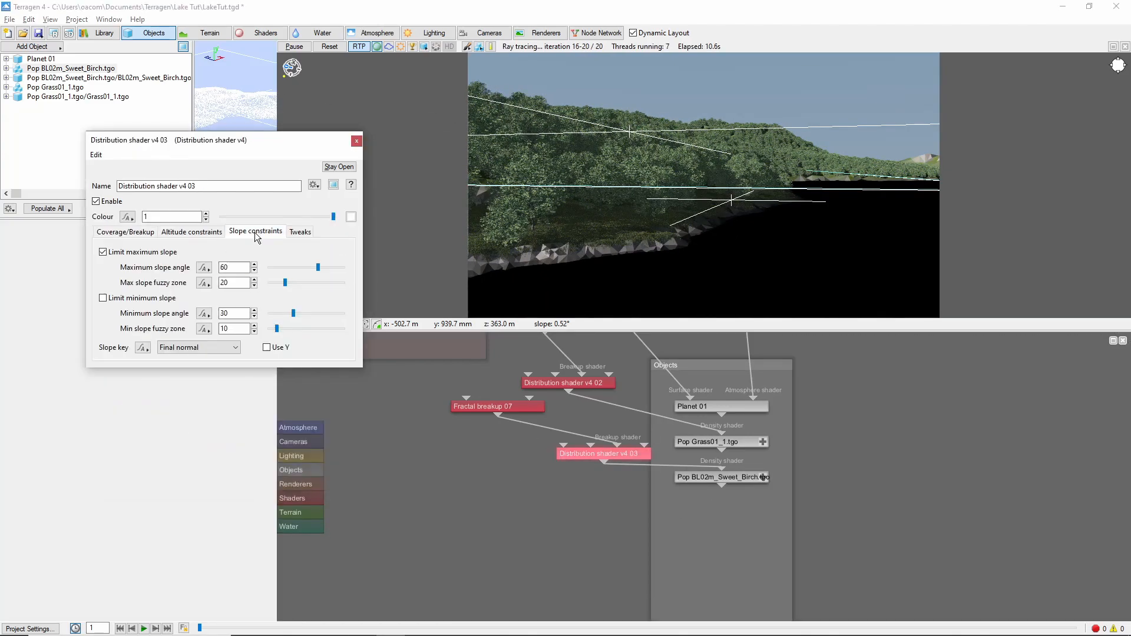
pyautogui.click(191, 231)
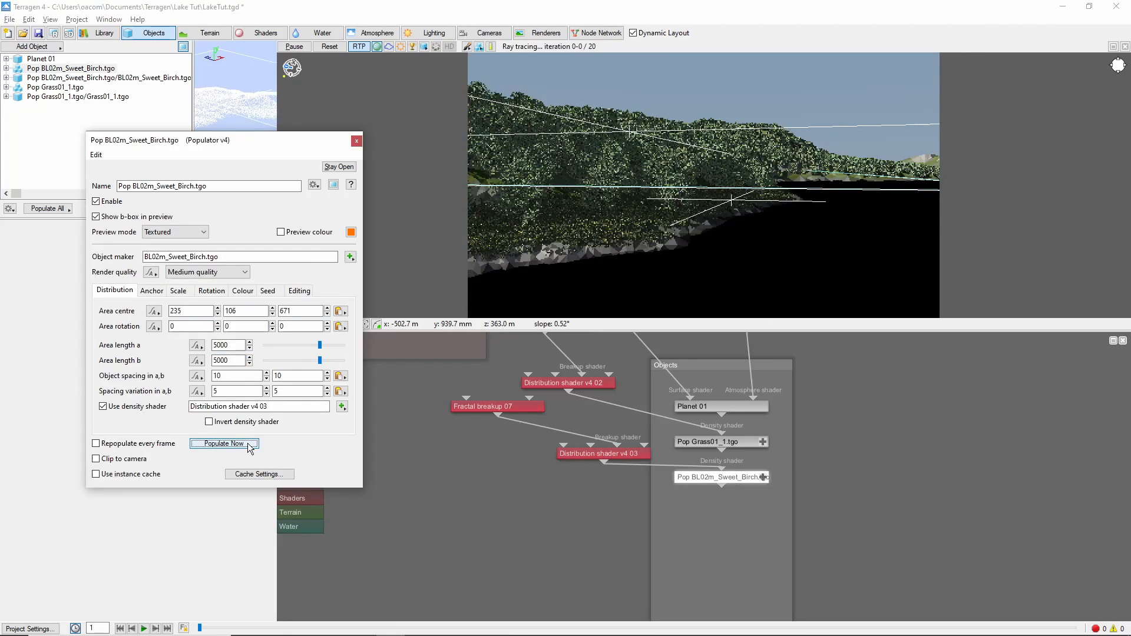
pyautogui.click(224, 443)
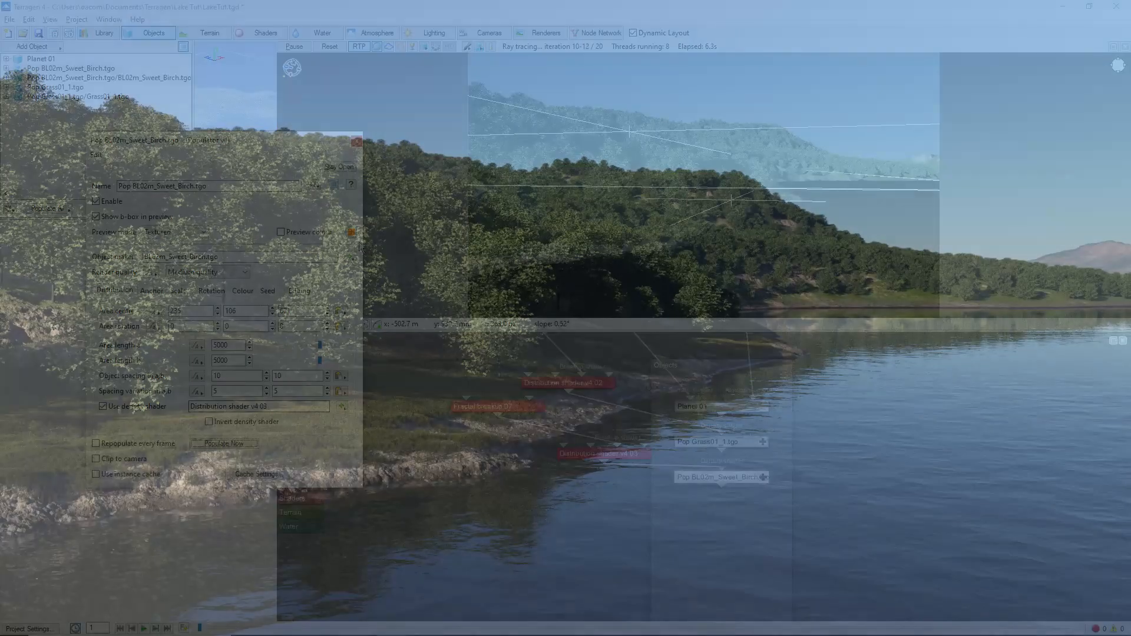
# - Add an Easy cloud 01 cumulus layer and randomize its seed to 159
pyautogui.click(371, 32)
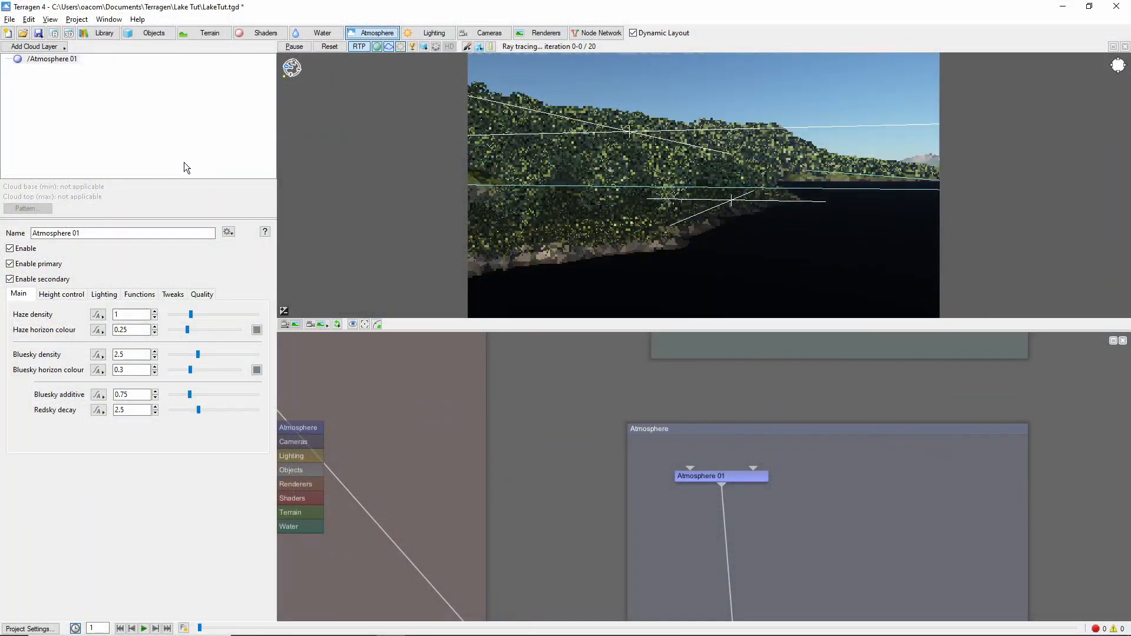
pyautogui.click(35, 46)
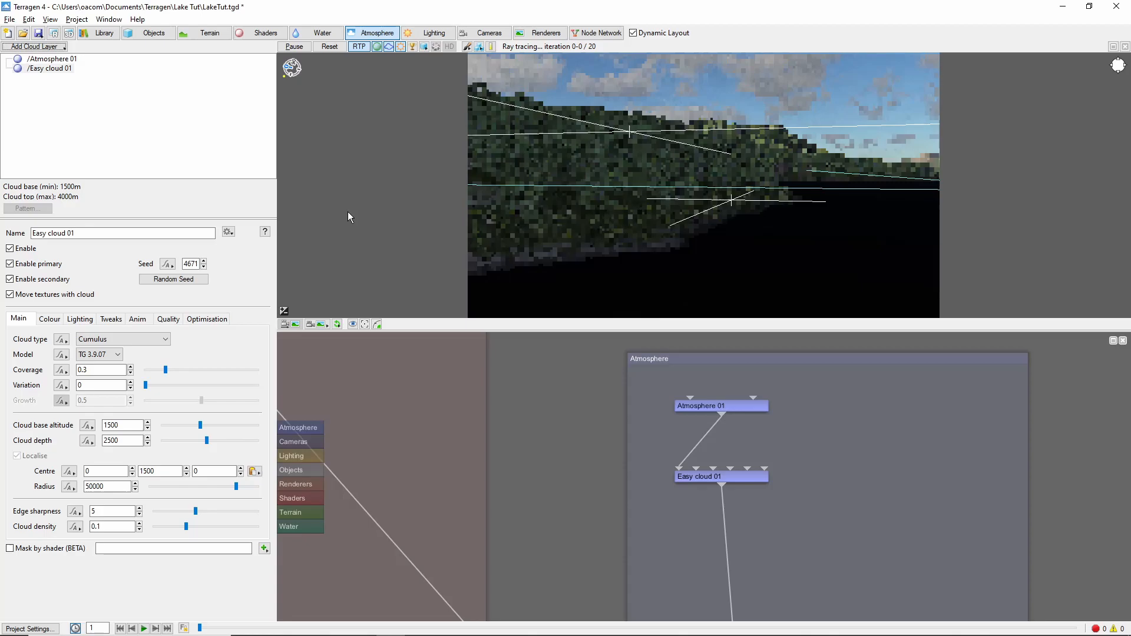
pyautogui.click(173, 279)
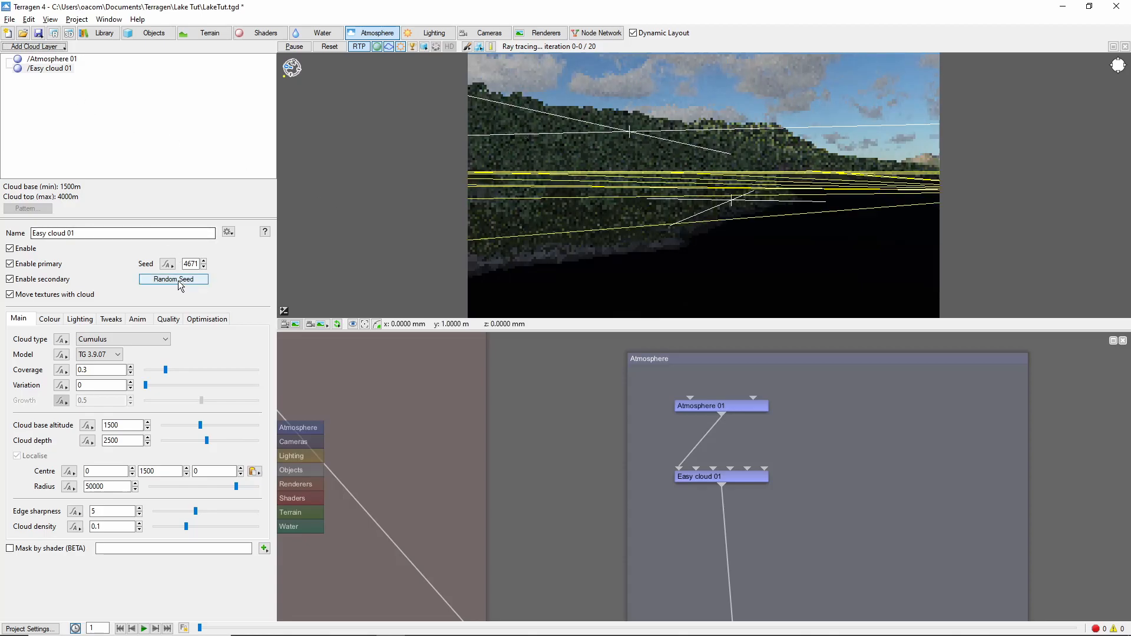
pyautogui.click(173, 279)
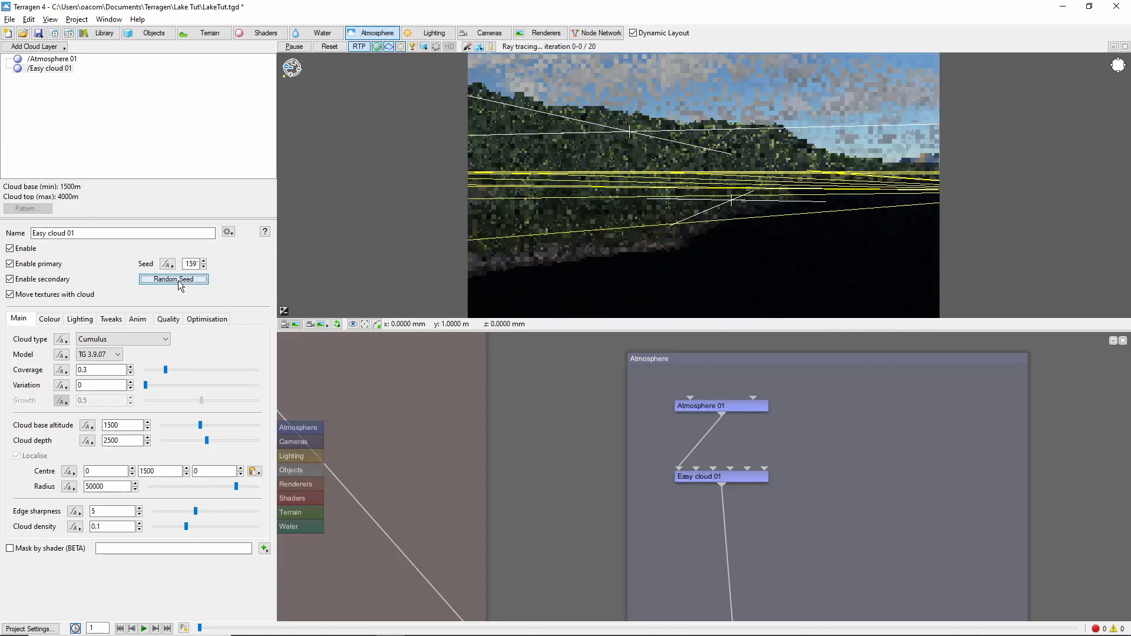